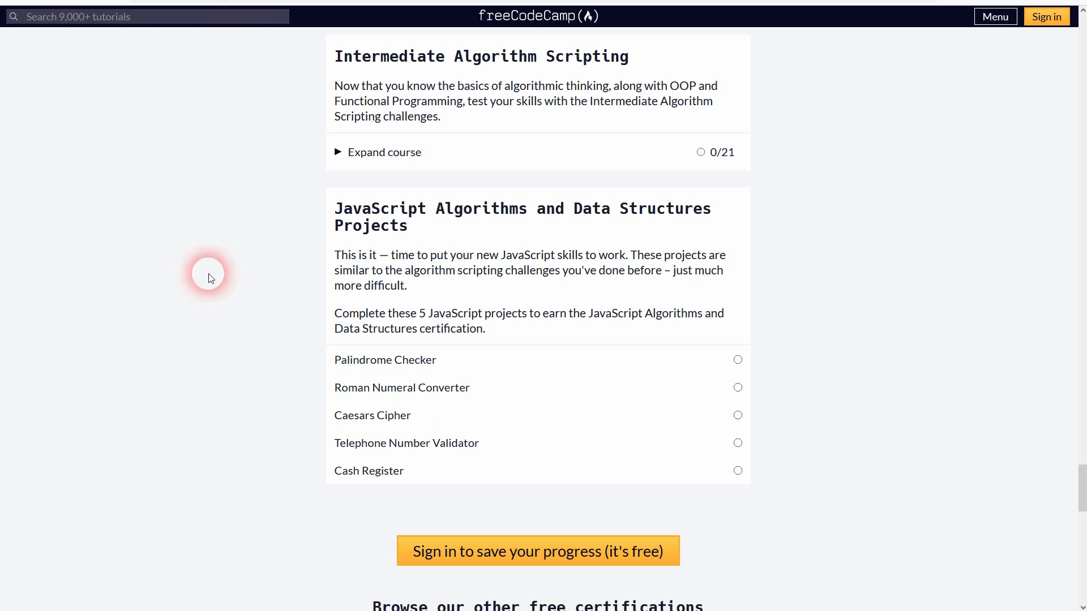
mouse_move(449, 360)
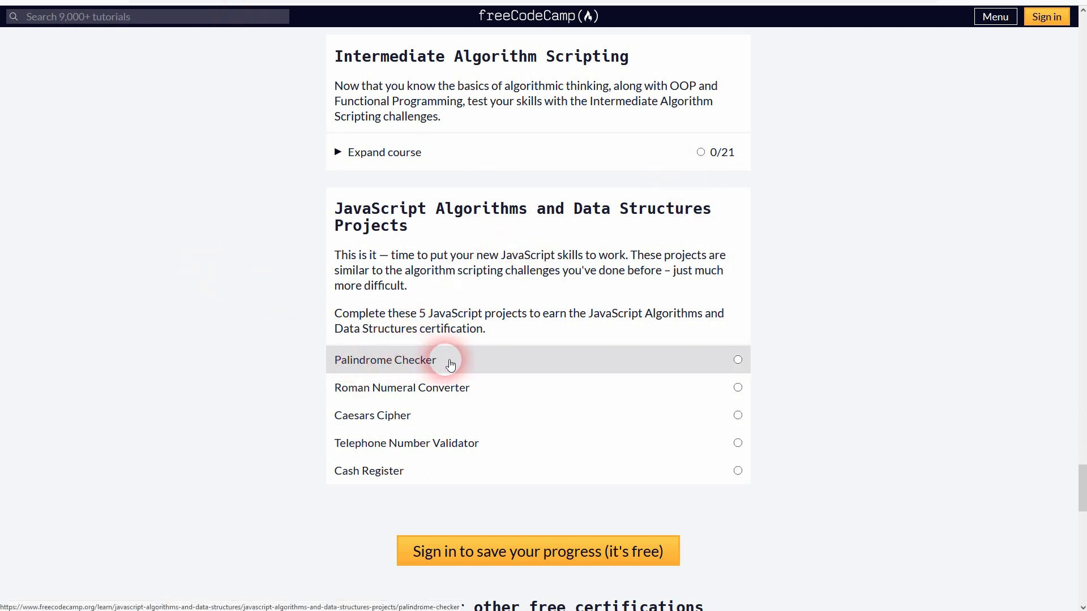
Open the Palindrome Checker project from the JavaScript Algorithms and Data Structures list.
left_click(385, 360)
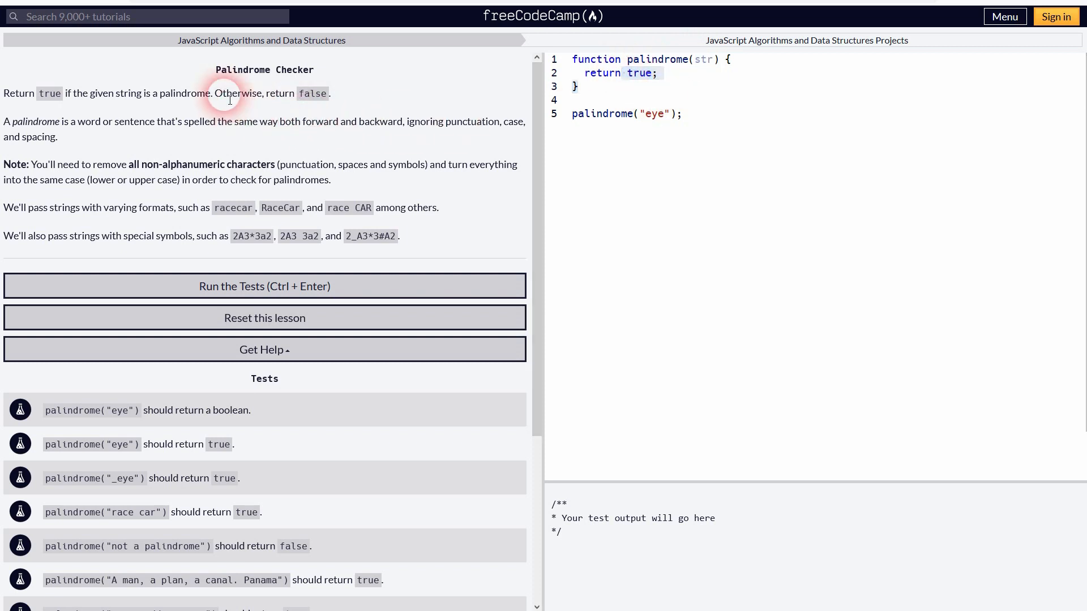
left_click(663, 113)
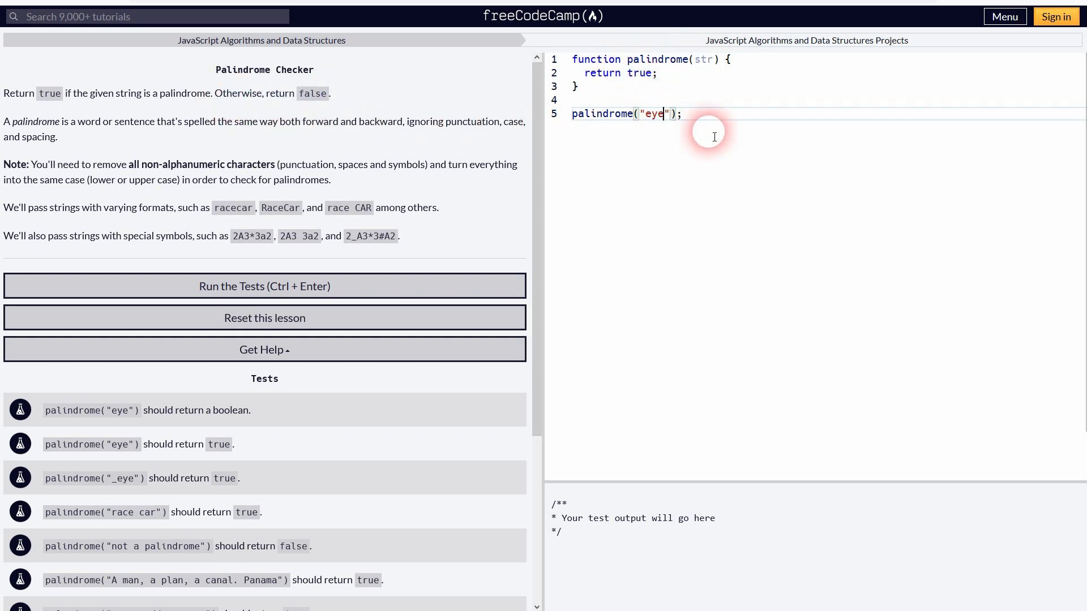
type("s")
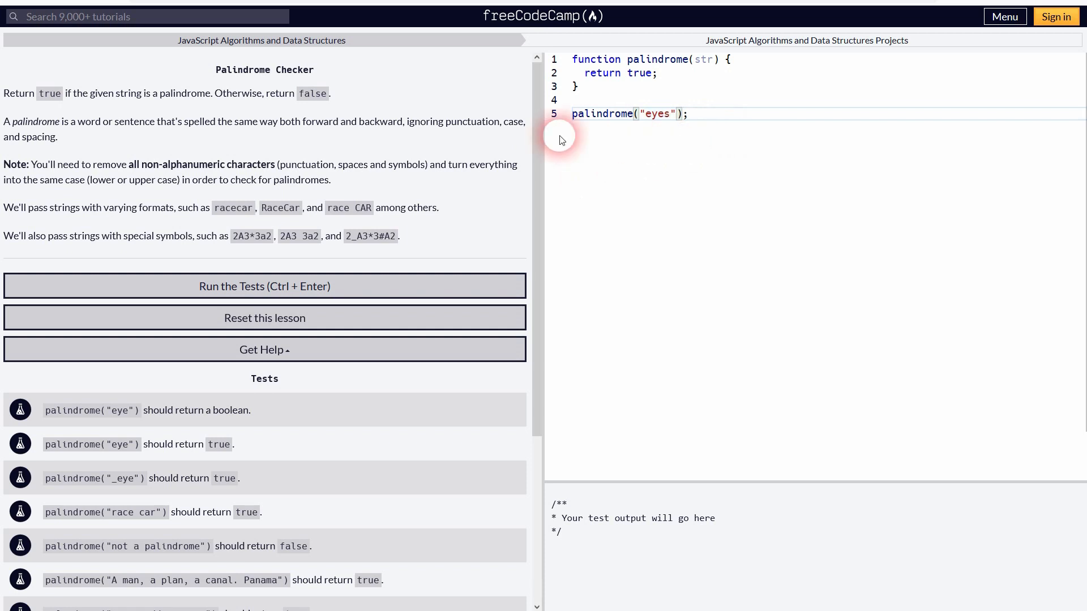
mouse_move(294, 97)
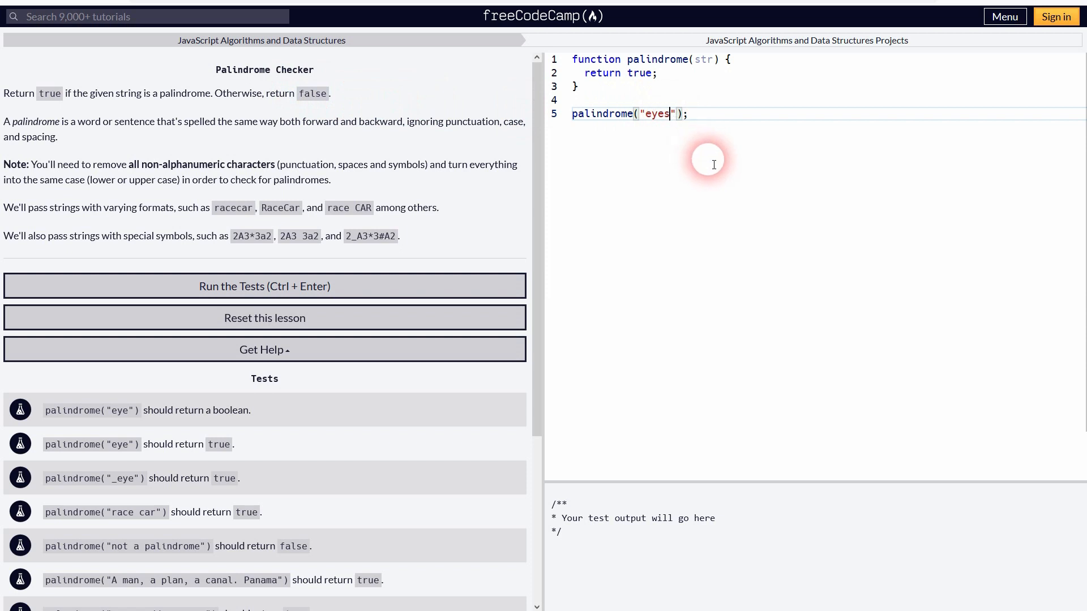
key("Backspace")
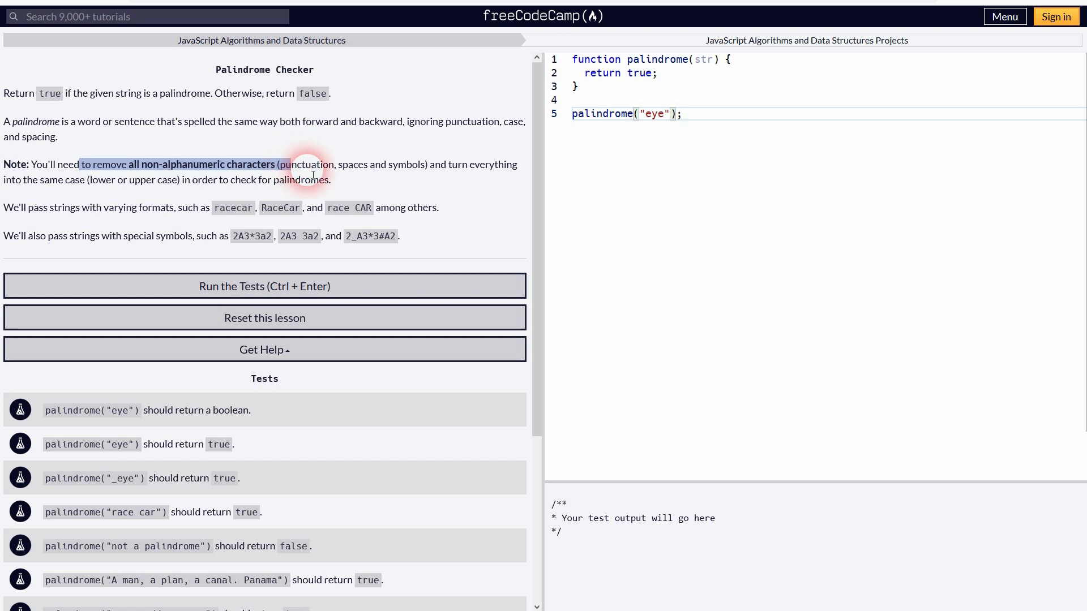
mouse_move(116, 180)
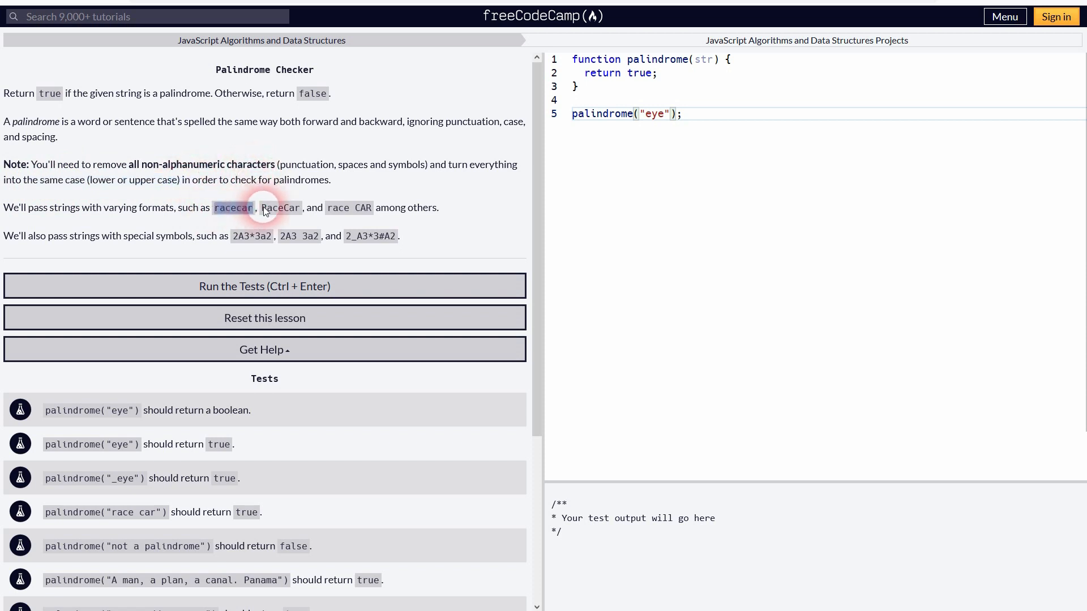
mouse_move(217, 220)
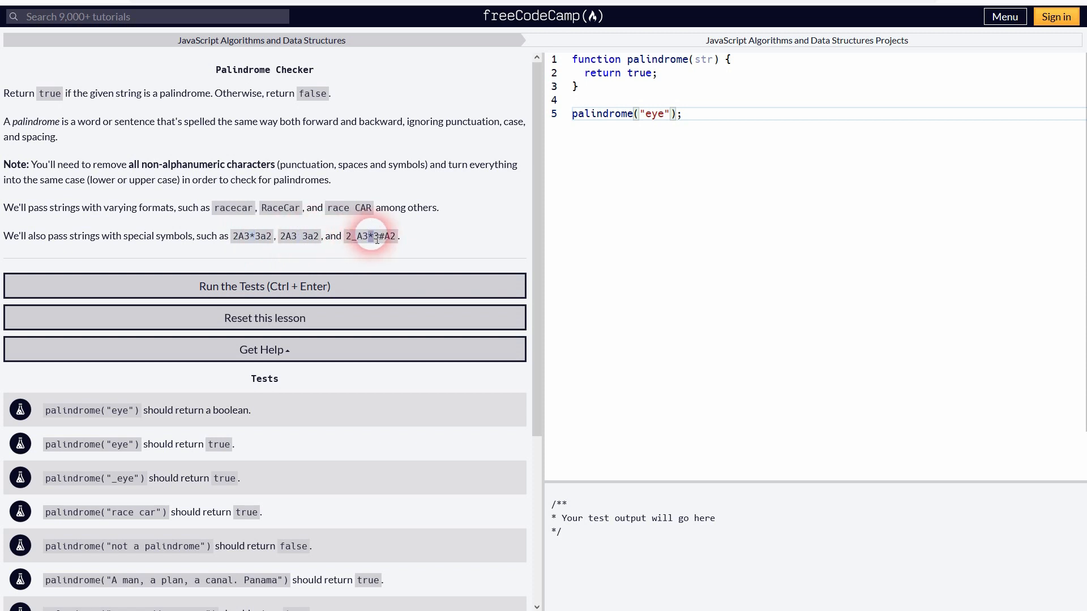
scroll("down", 3)
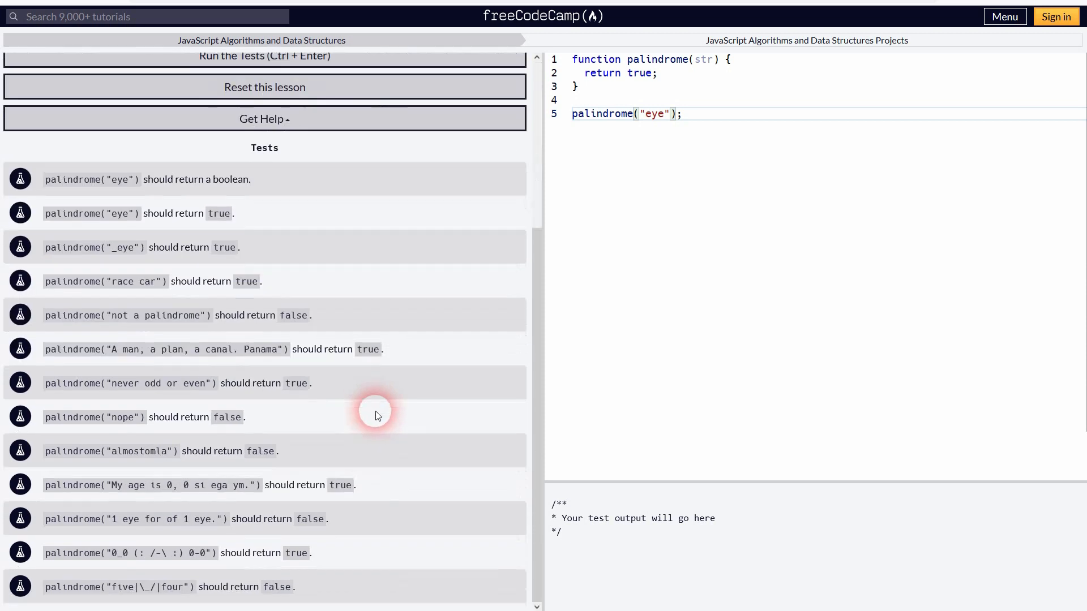
mouse_move(171, 502)
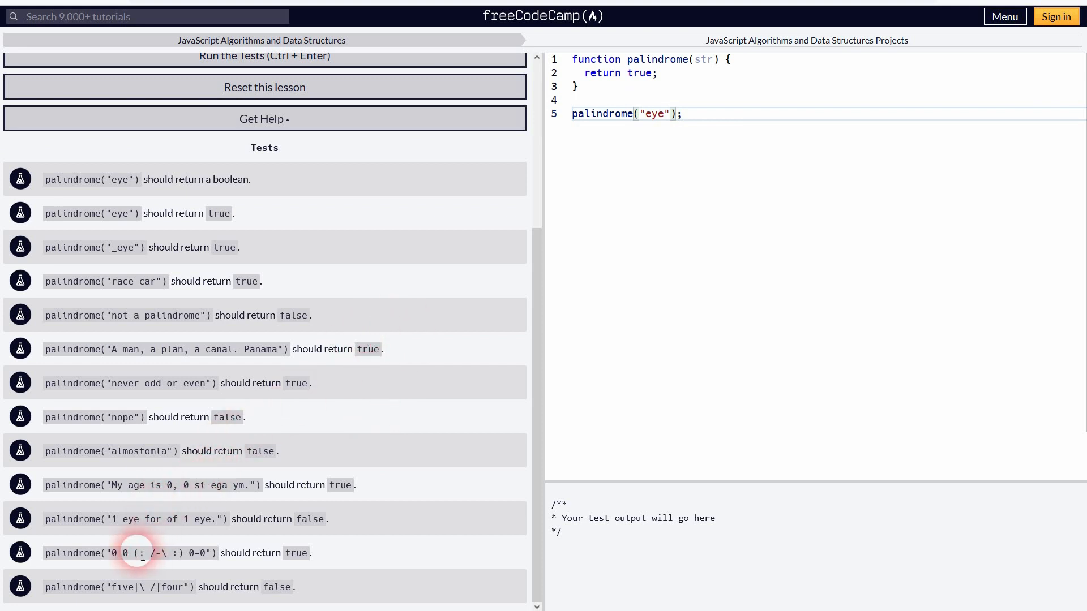
mouse_move(307, 560)
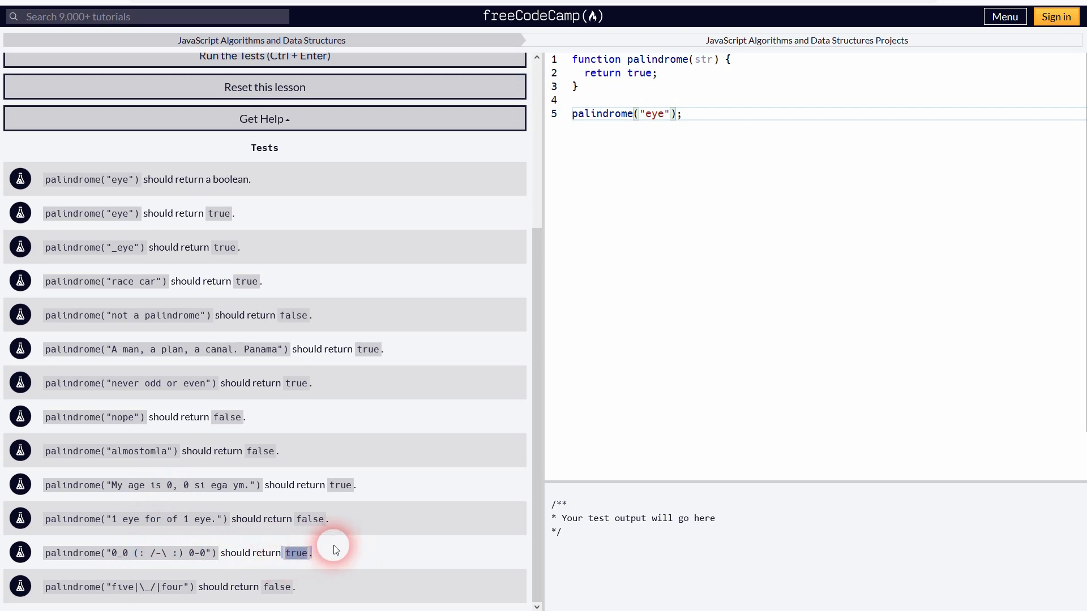
mouse_move(339, 547)
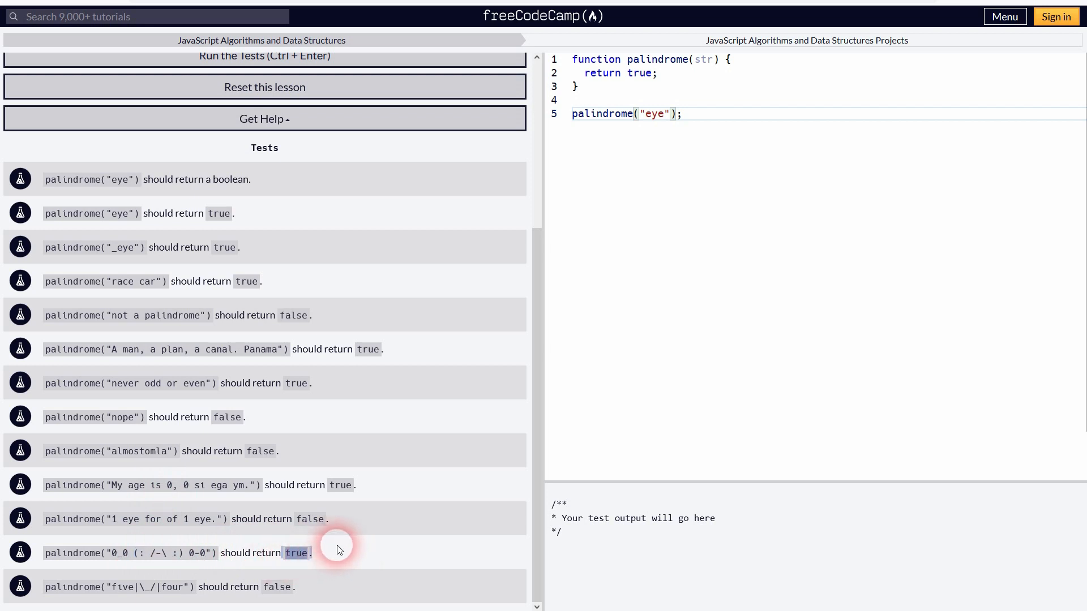
mouse_move(145, 466)
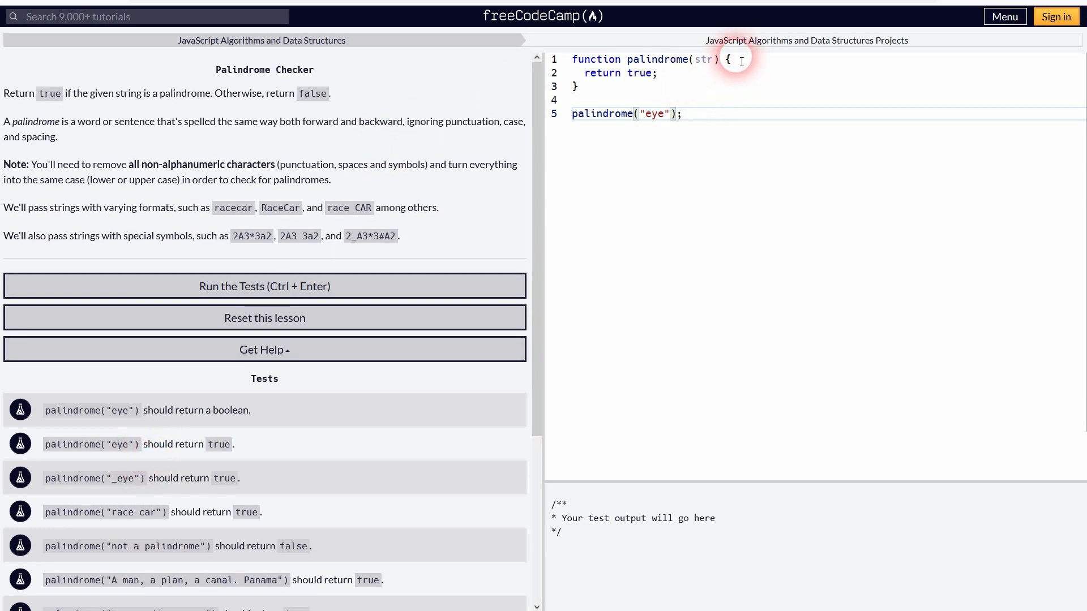
Add a placeholder str = str.replace() line inside the palindrome function.
key("Enter")
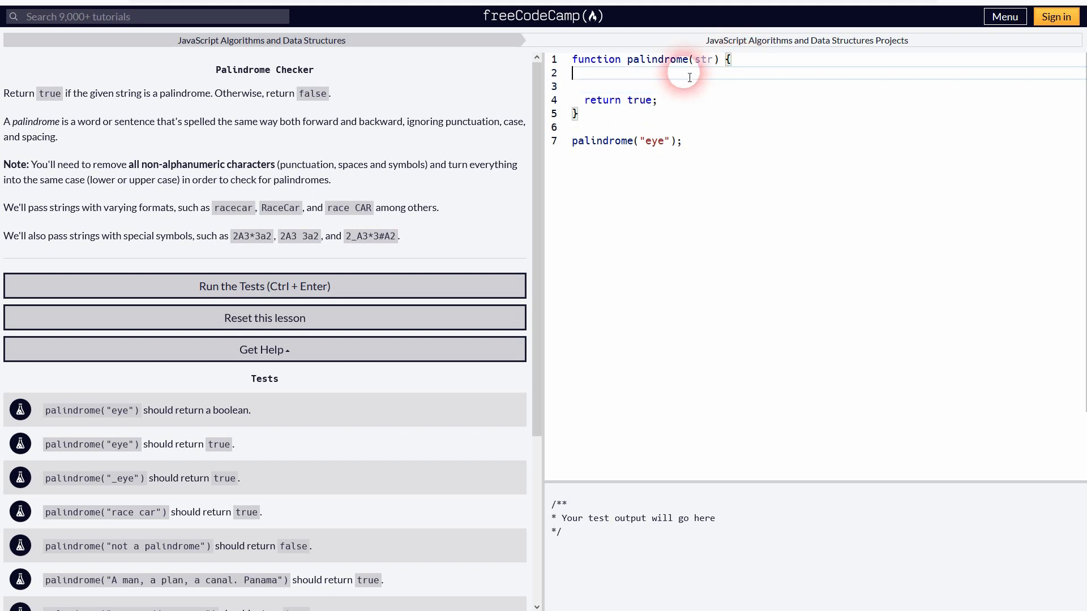
double_click(704, 59)
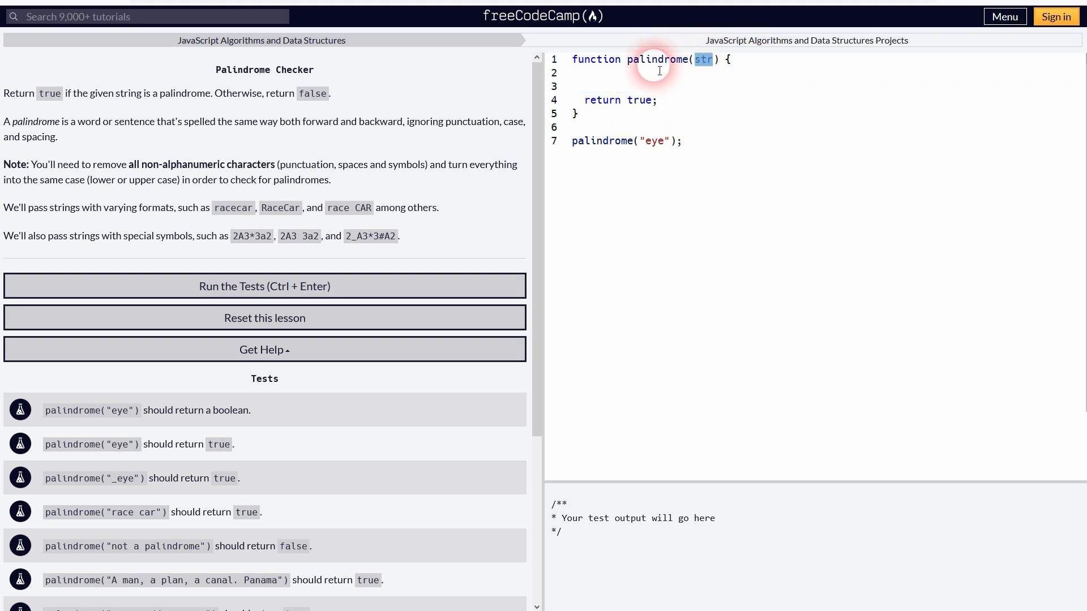
type("s")
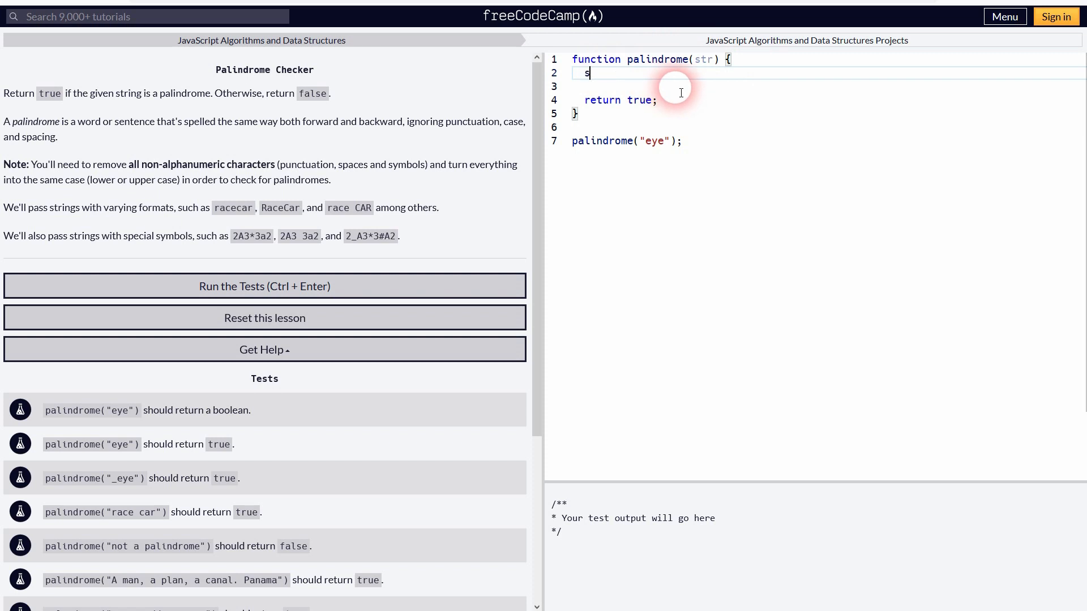
type("tr = str.")
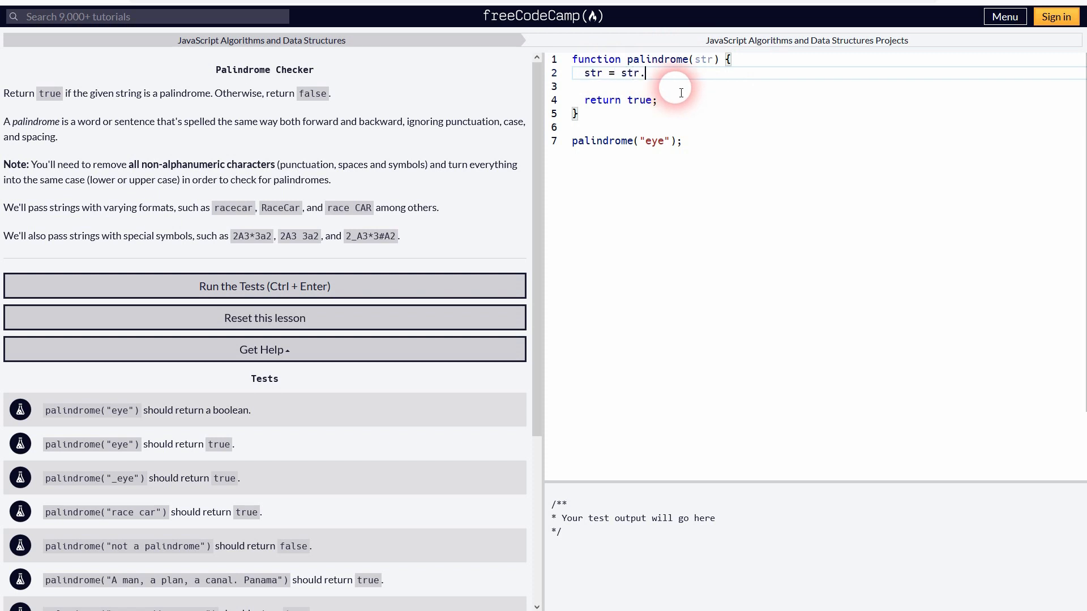
type("replcae();")
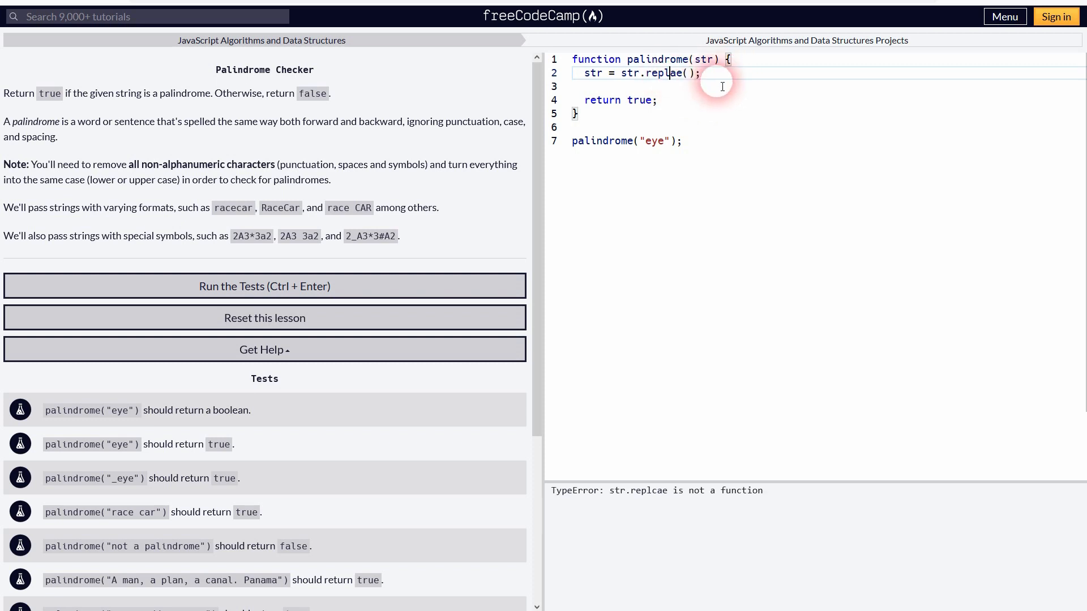
type("replace")
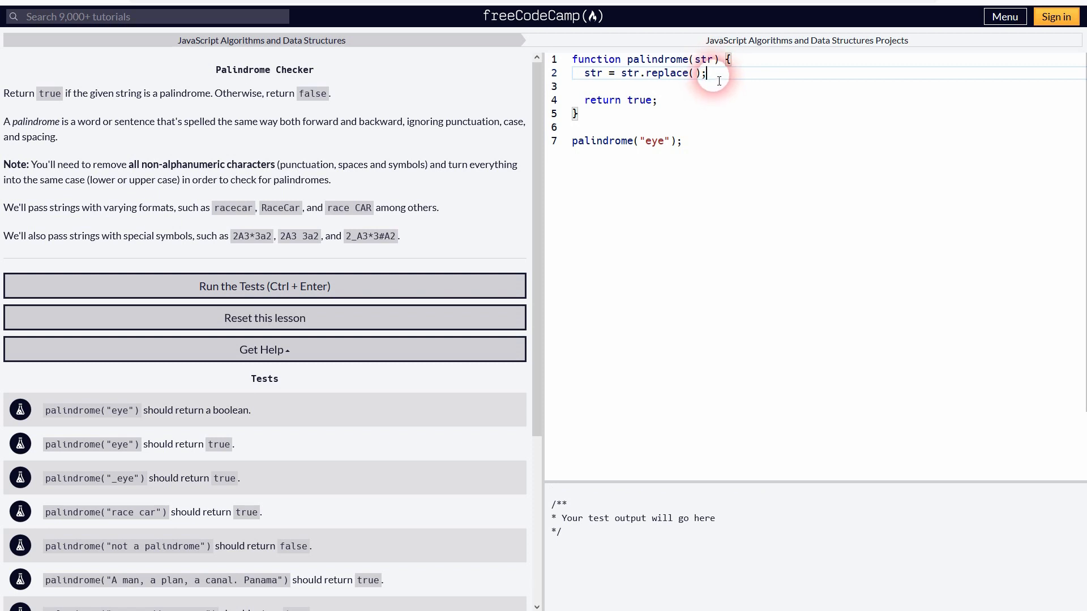
Add console.log(str) and edit the test string so the console prints 'eye'.
type("console.l")
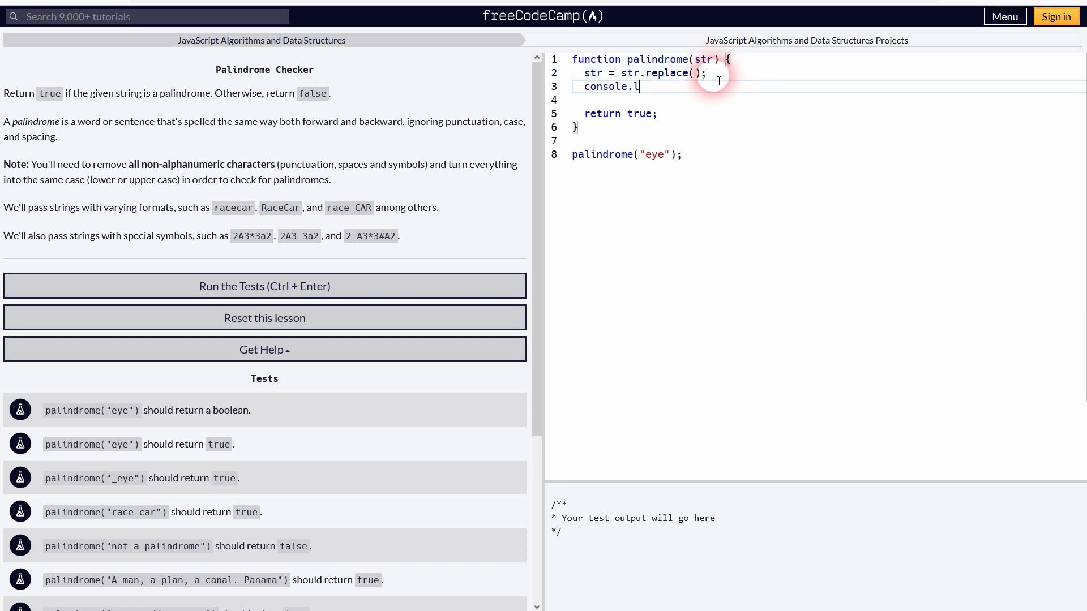
type("og(str);")
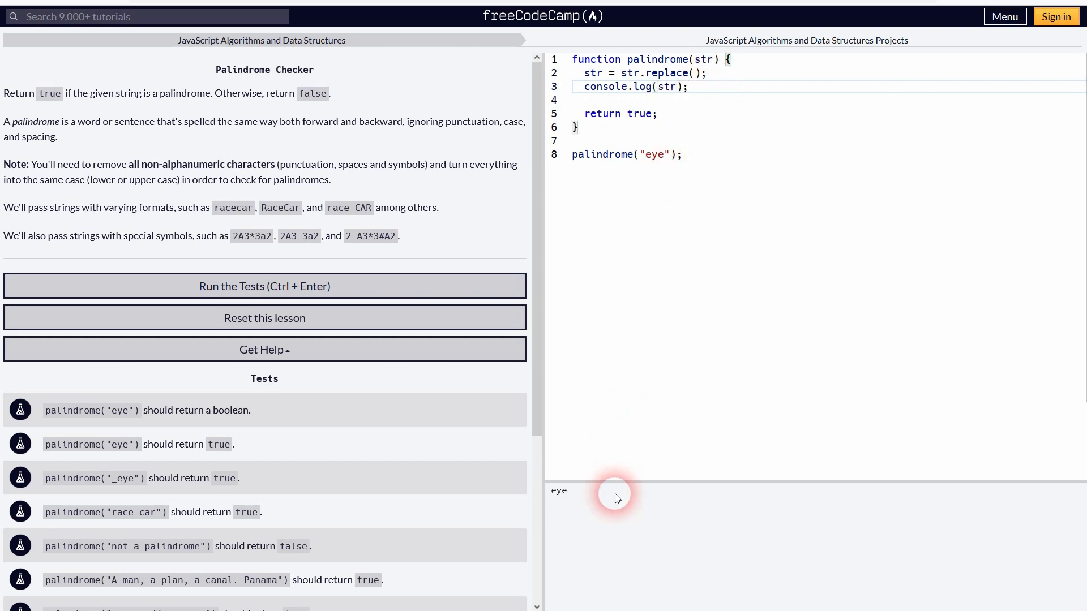
left_click(669, 154)
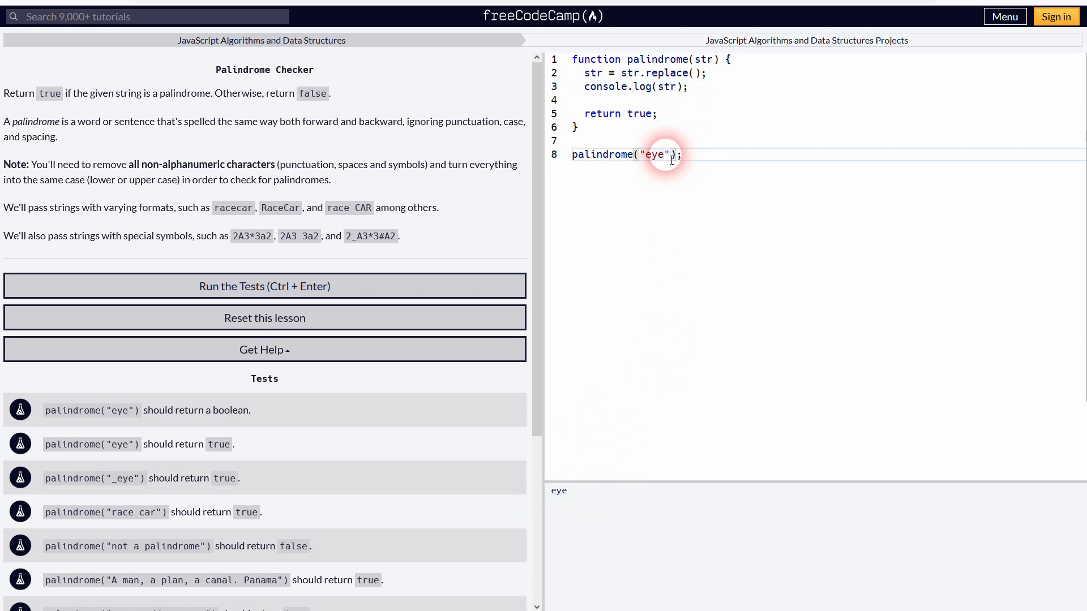
type("s")
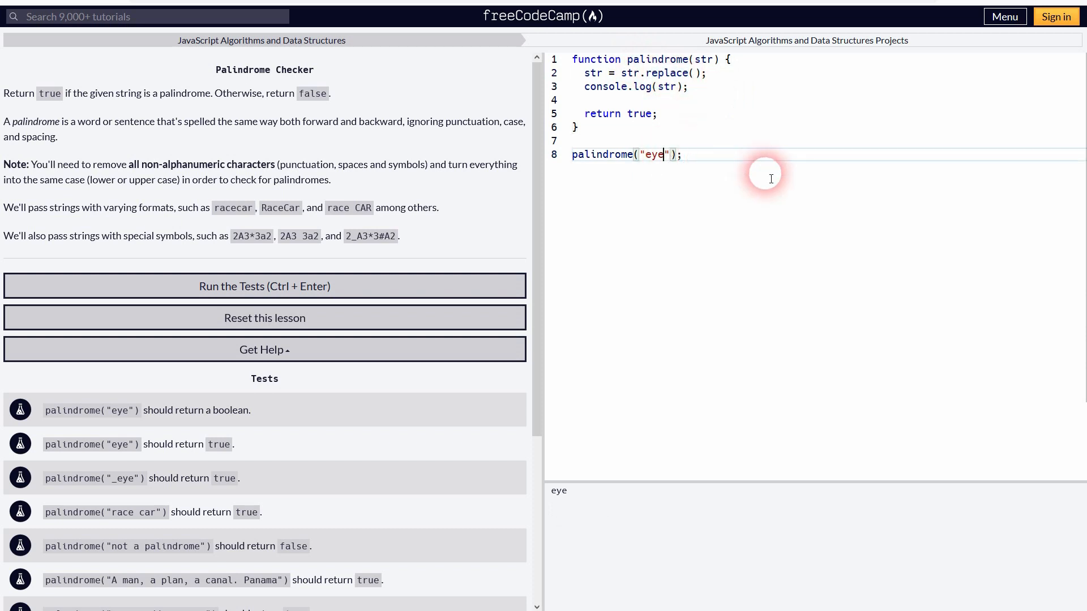
Use replace(/\W|_/g, "") and add symbols and underscores to the test string.
type("$%$%")
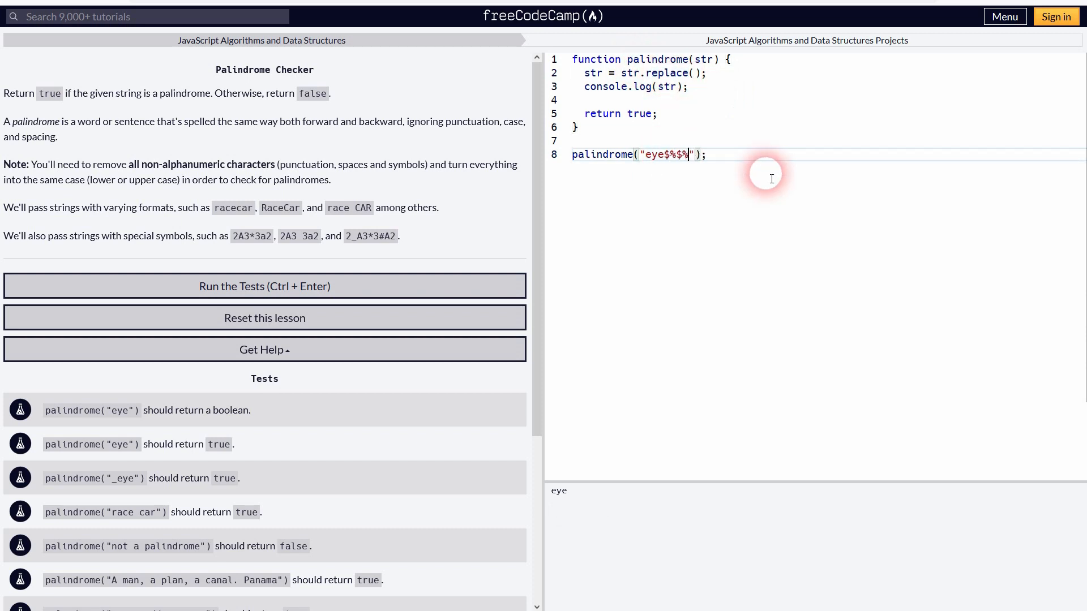
type("$")
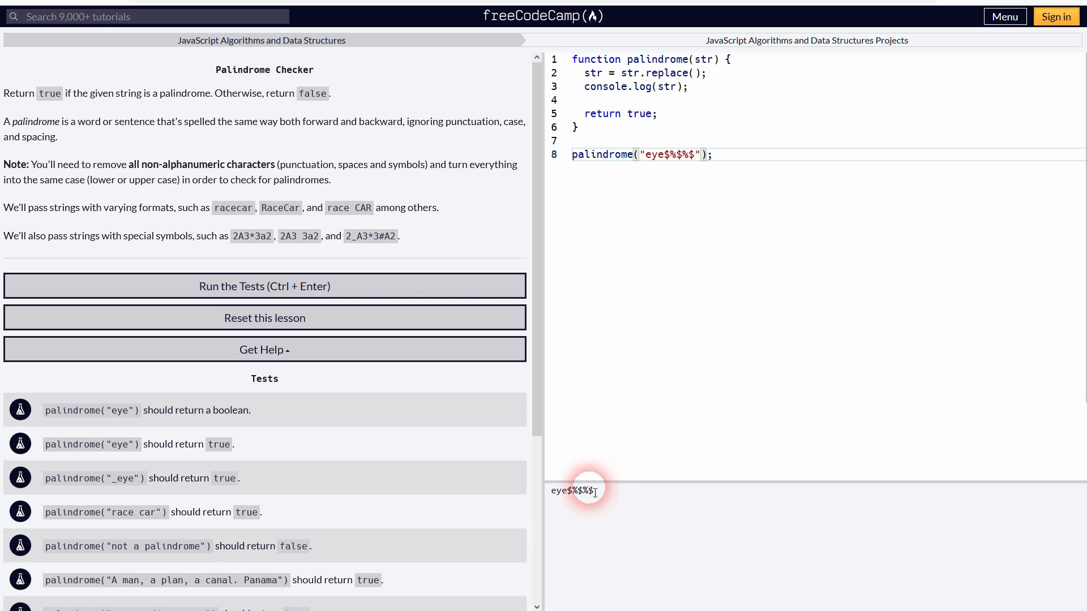
mouse_move(90, 177)
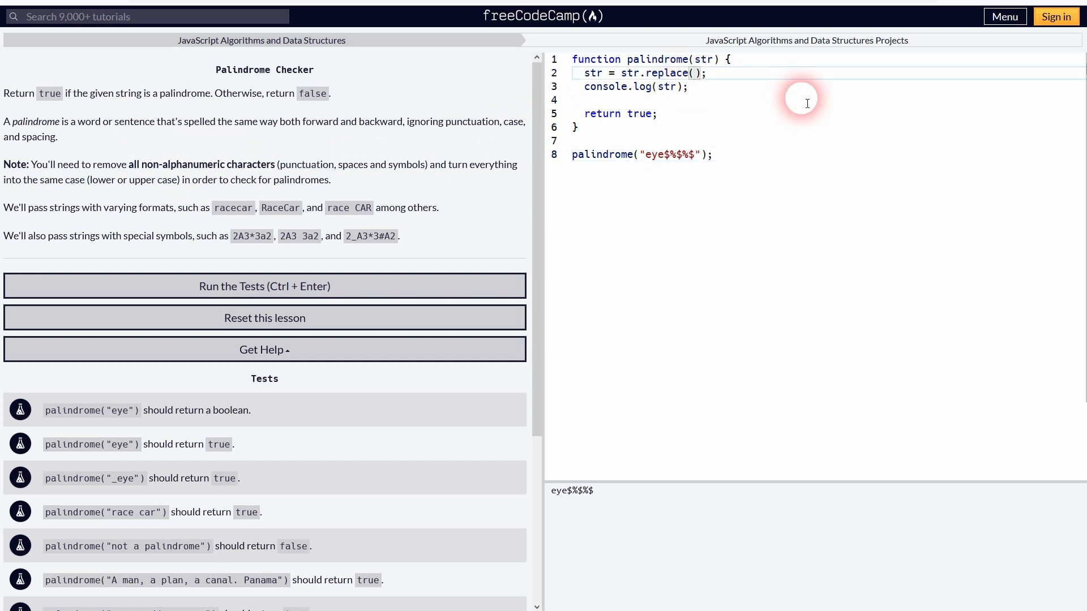
type("//")
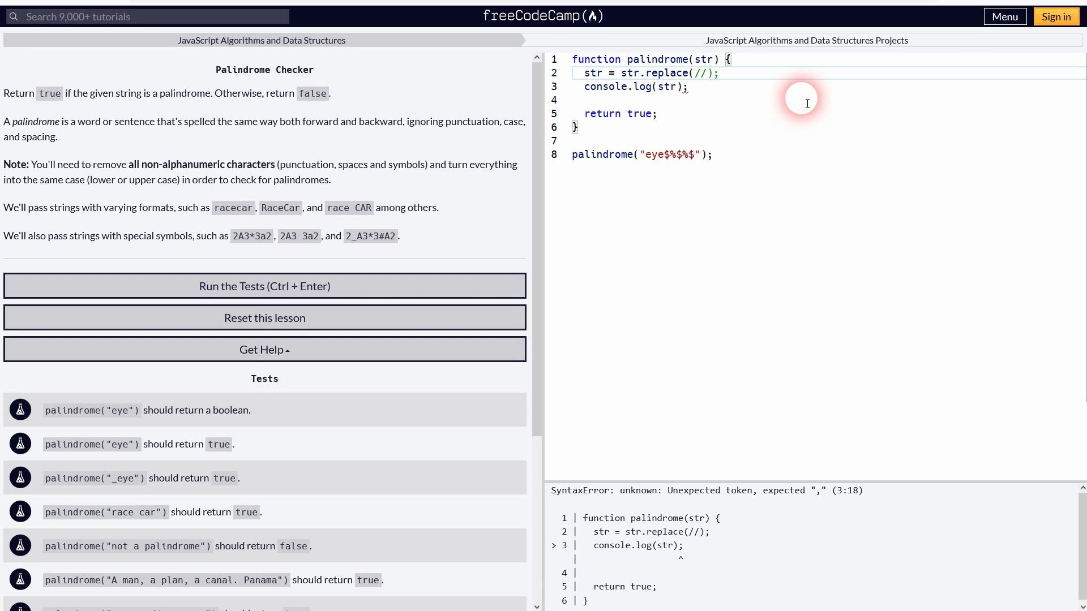
type("\\/")
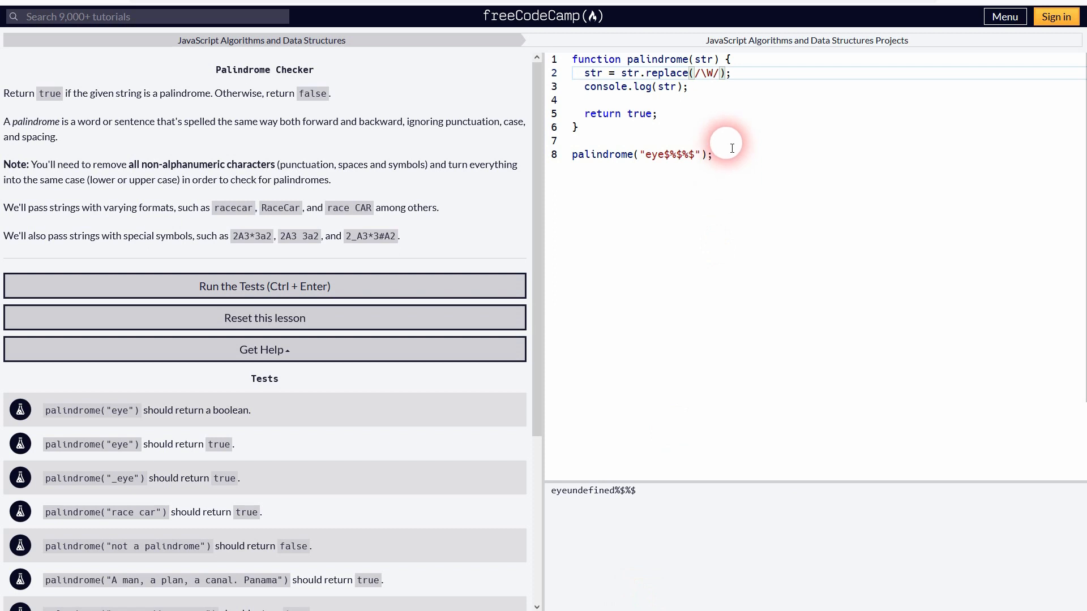
type("g")
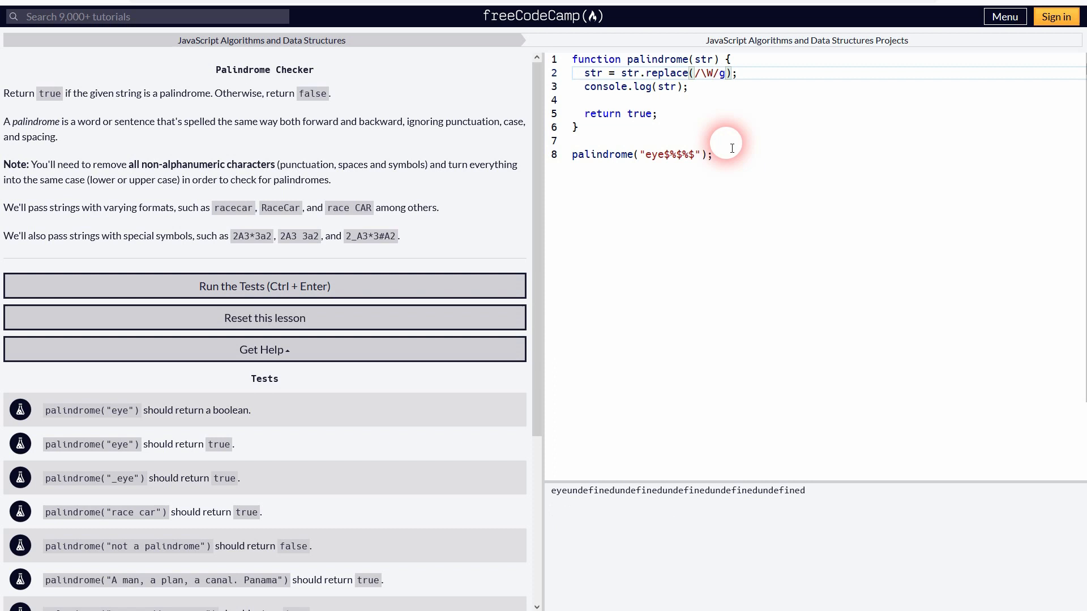
type(", \"\"")
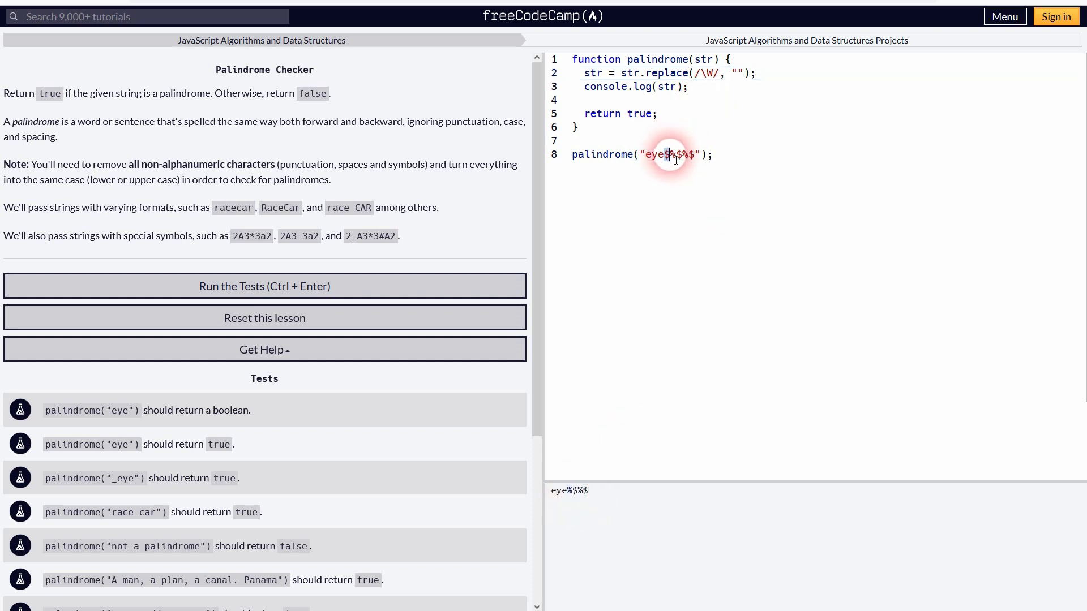
type("g")
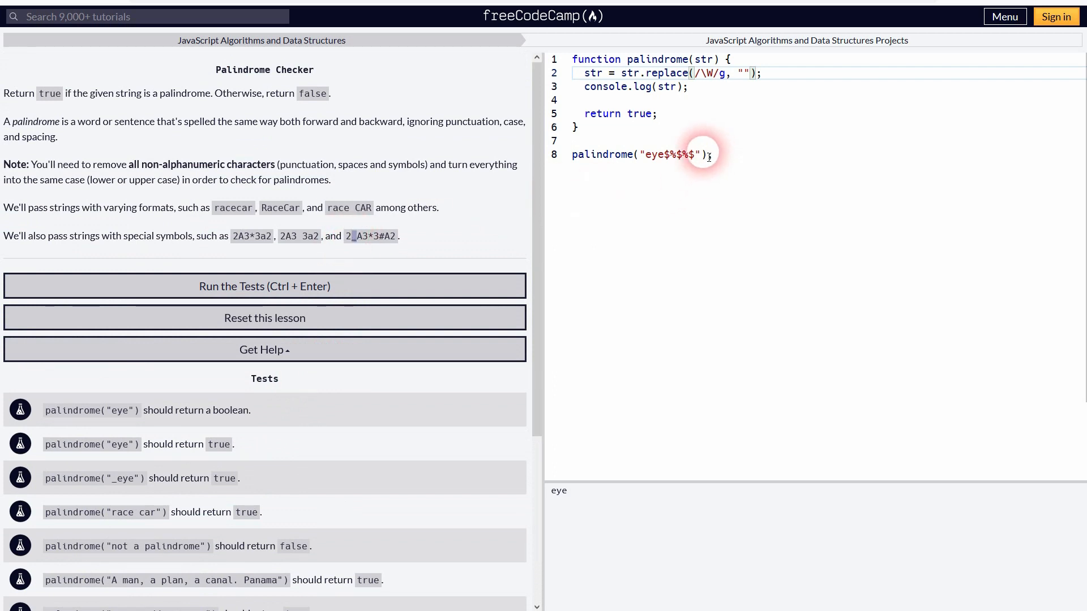
type("__")
type("|_")
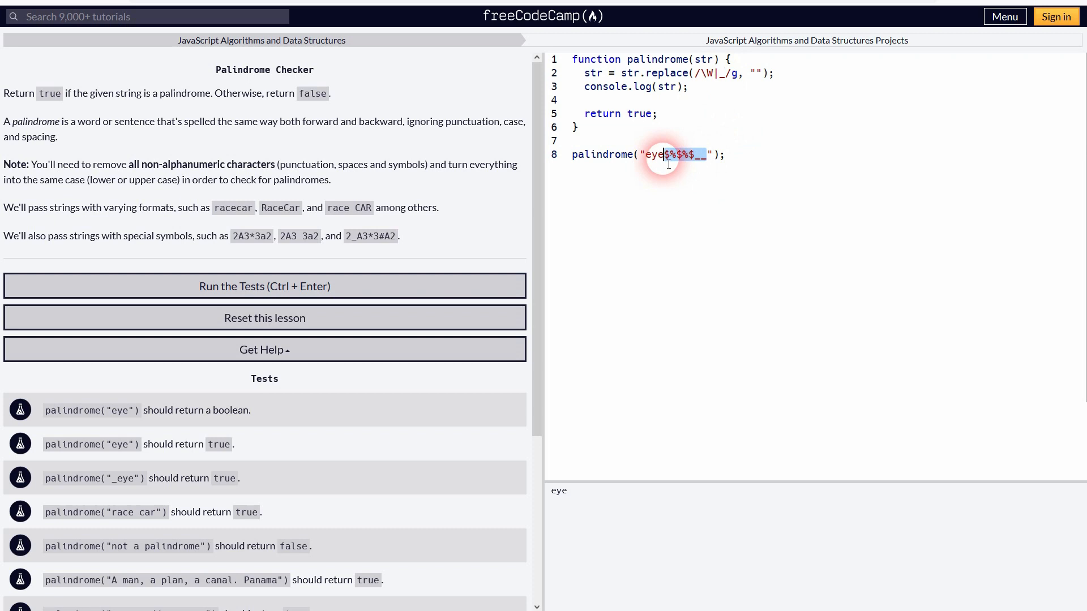
mouse_move(769, 205)
type(".")
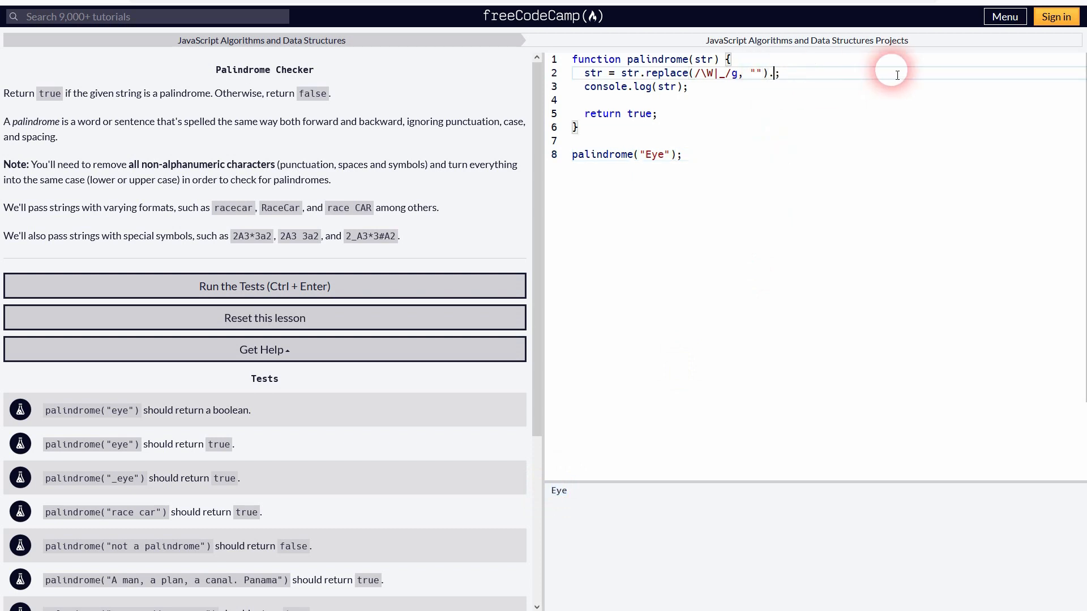
Chain .toLowerCase() onto the replace call on line 2.
type("toLowerCase(")
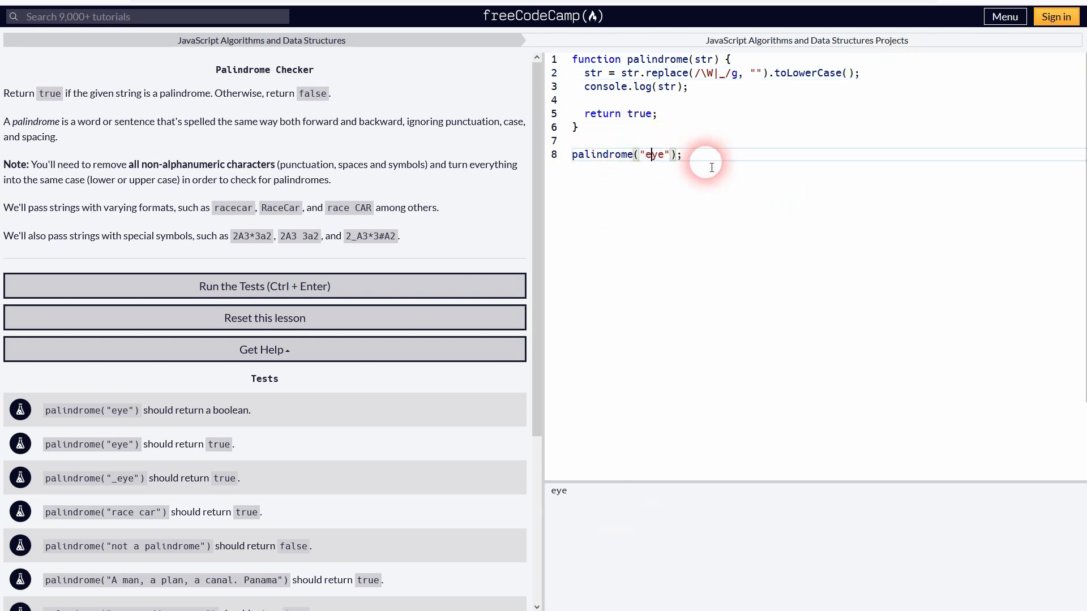
mouse_move(733, 126)
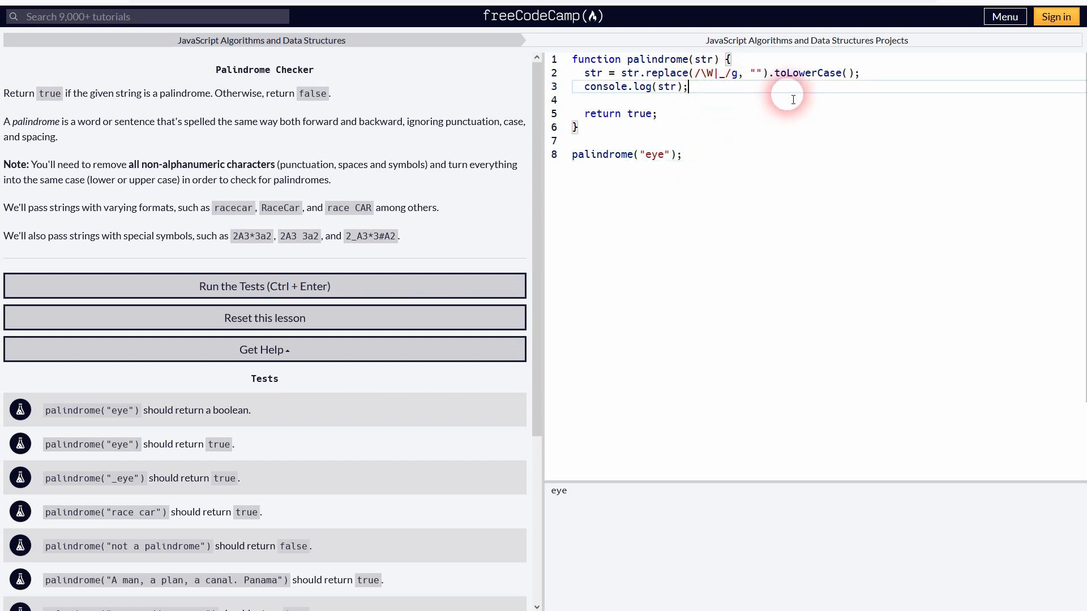
Declare a reverseStr variable and log it with console.log(reverseStr).
key("Enter")
type("let re")
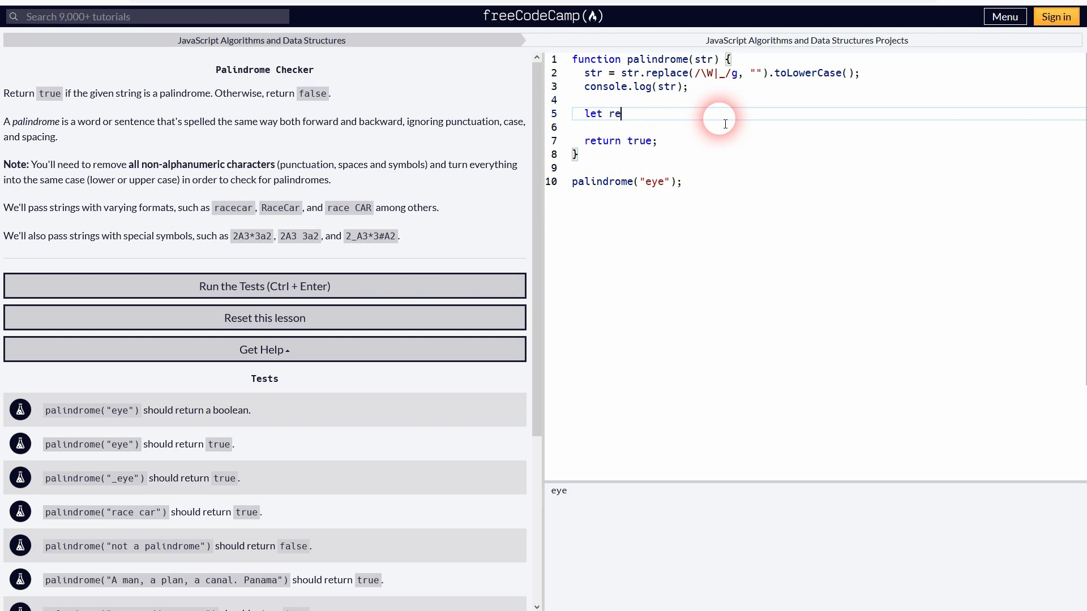
type("verseStr =")
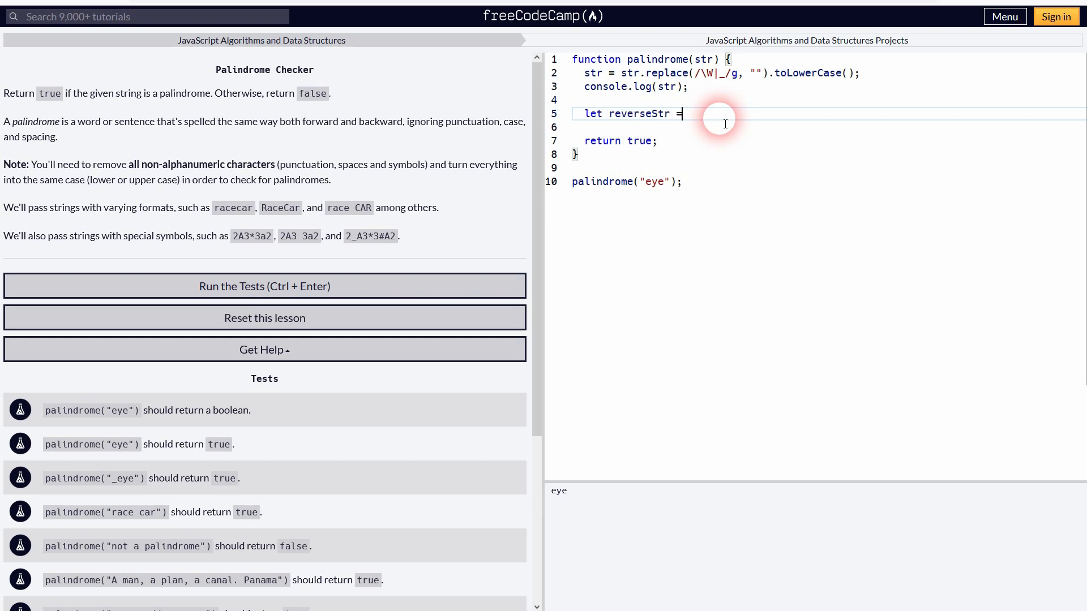
double_click(639, 114)
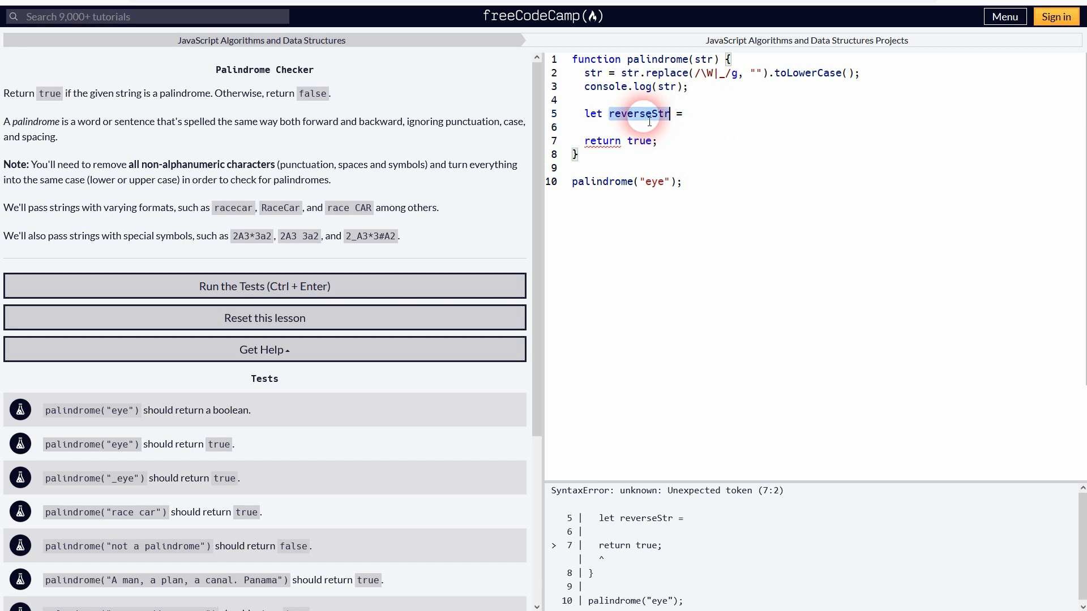
left_click(689, 113)
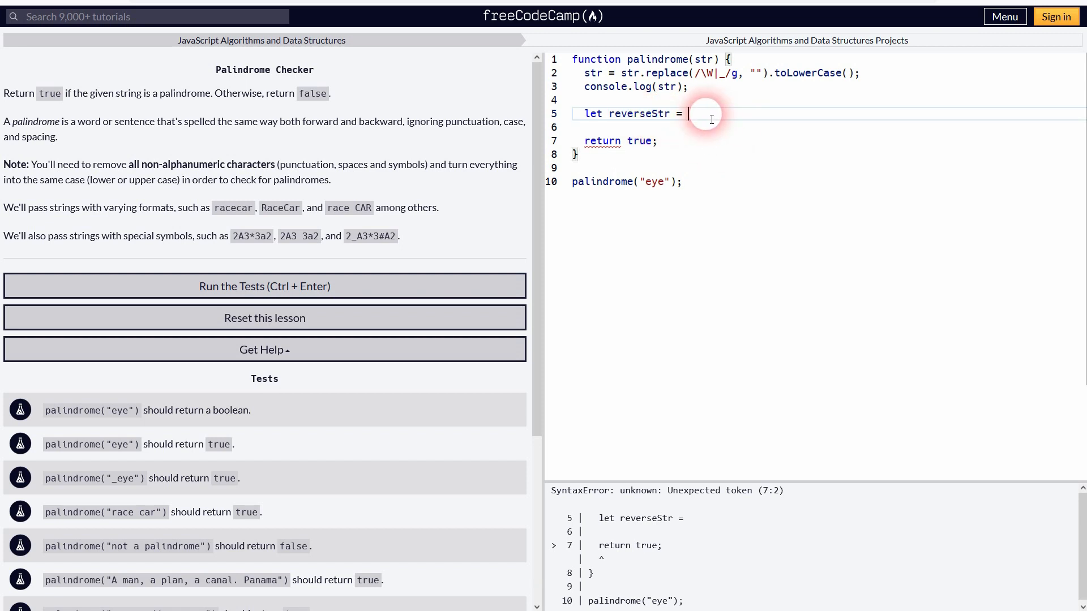
type("console")
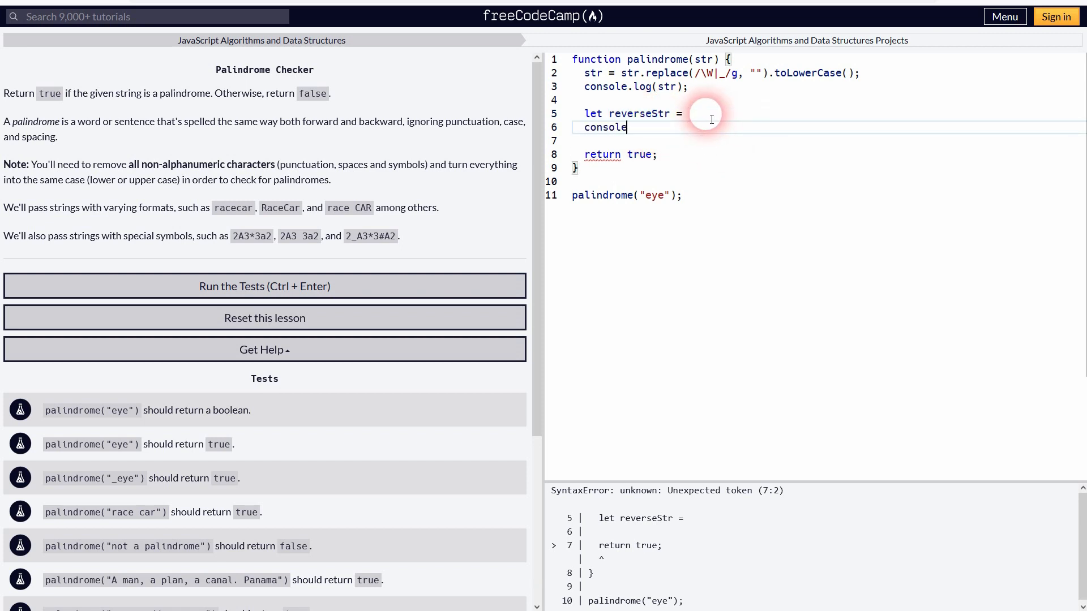
type(".log")
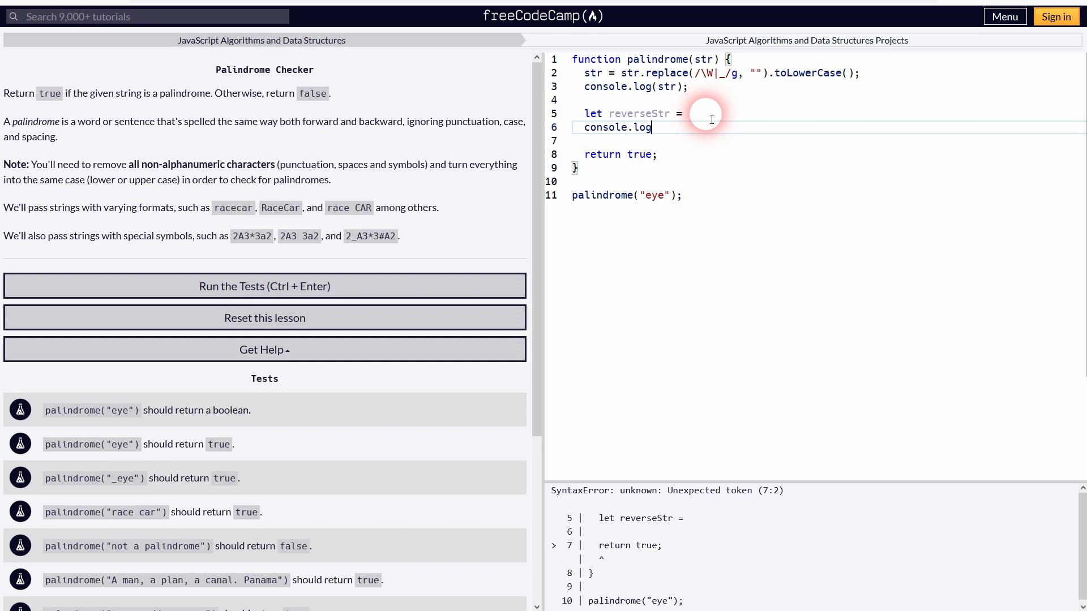
double_click(638, 113)
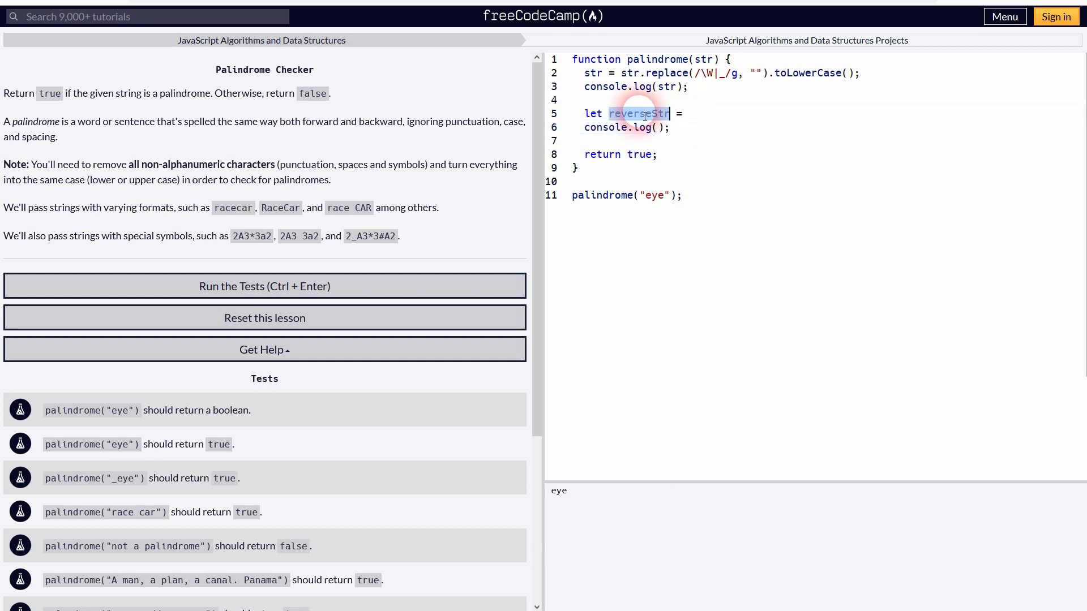
type("reverseStr")
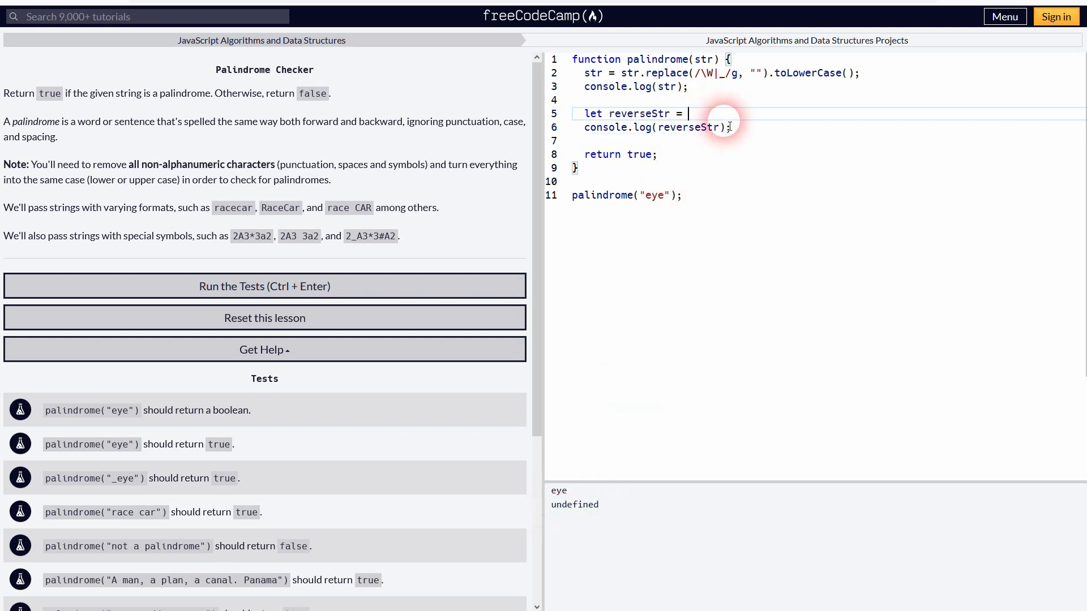
Set reverseStr to str and change the test argument to 'eyes'.
type("s")
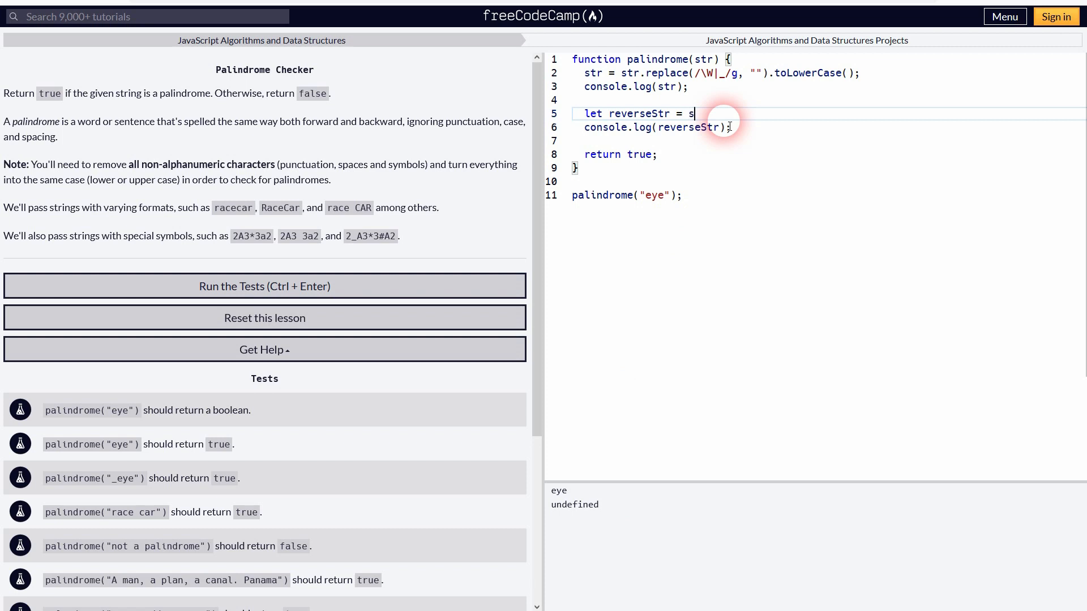
type("tr;")
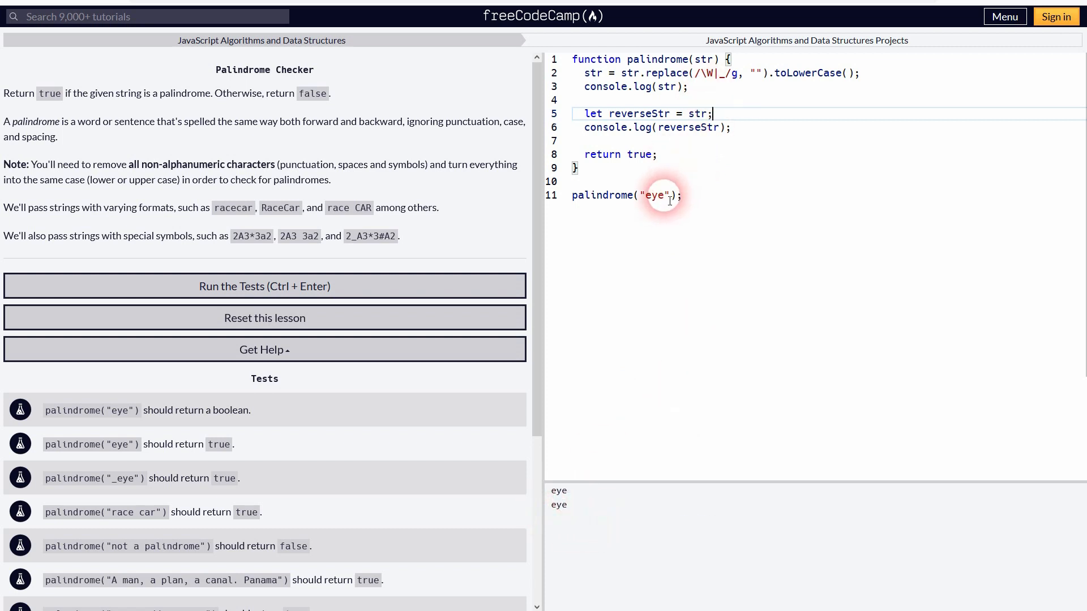
type("1")
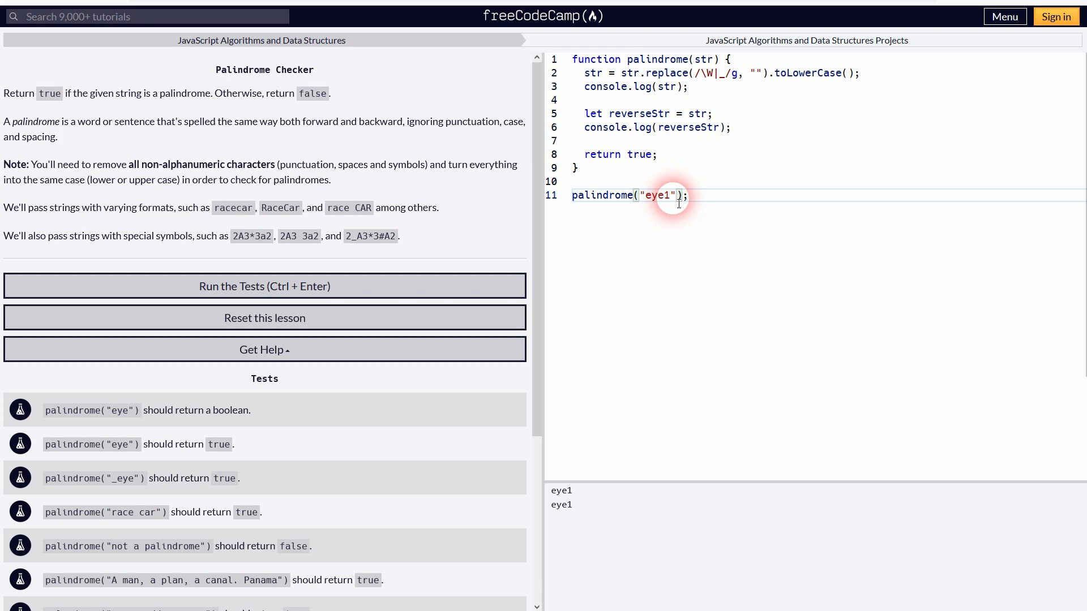
type("eyes")
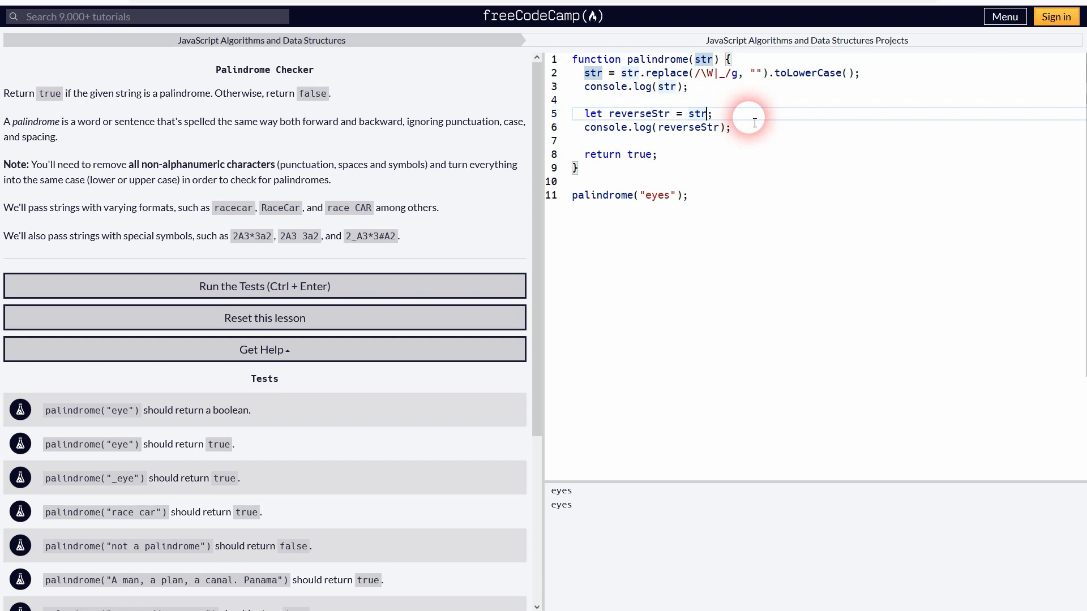
Set reverseStr to str.split("") and inspect the split result in the console.
type(".revers")
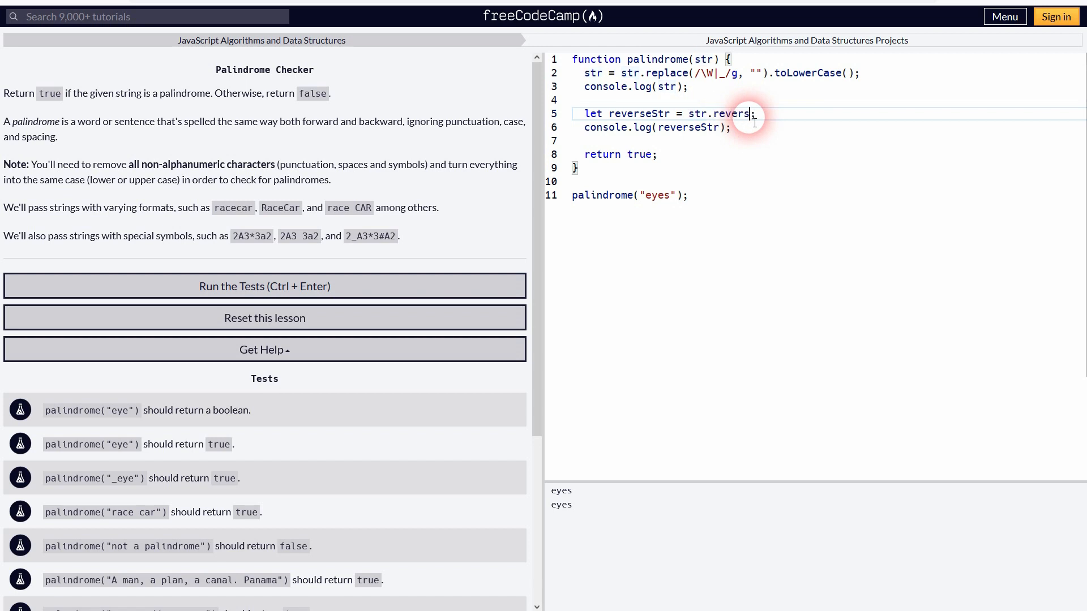
type("()")
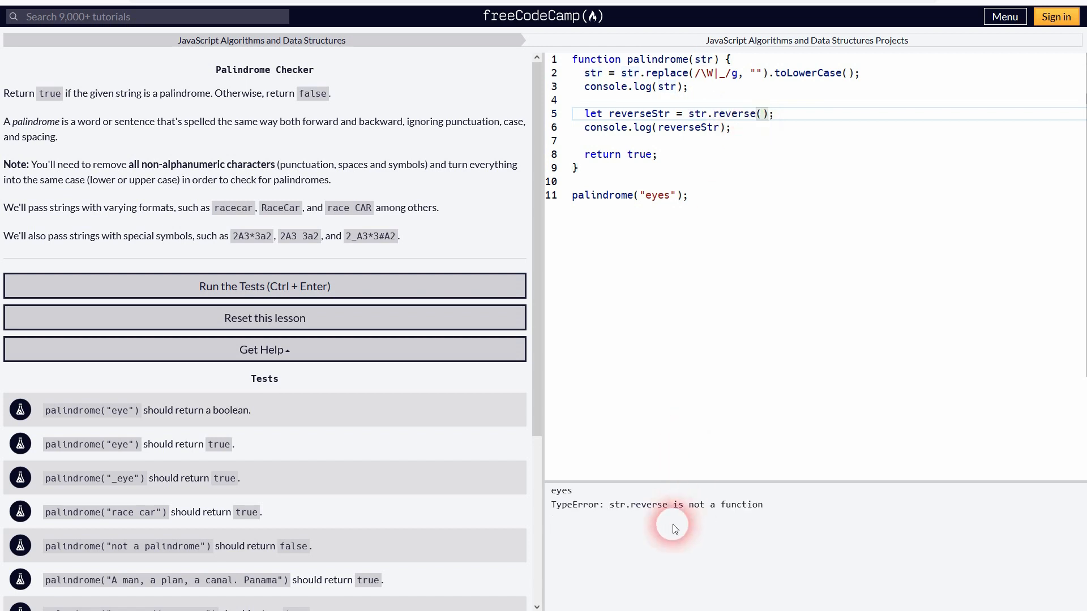
mouse_move(731, 510)
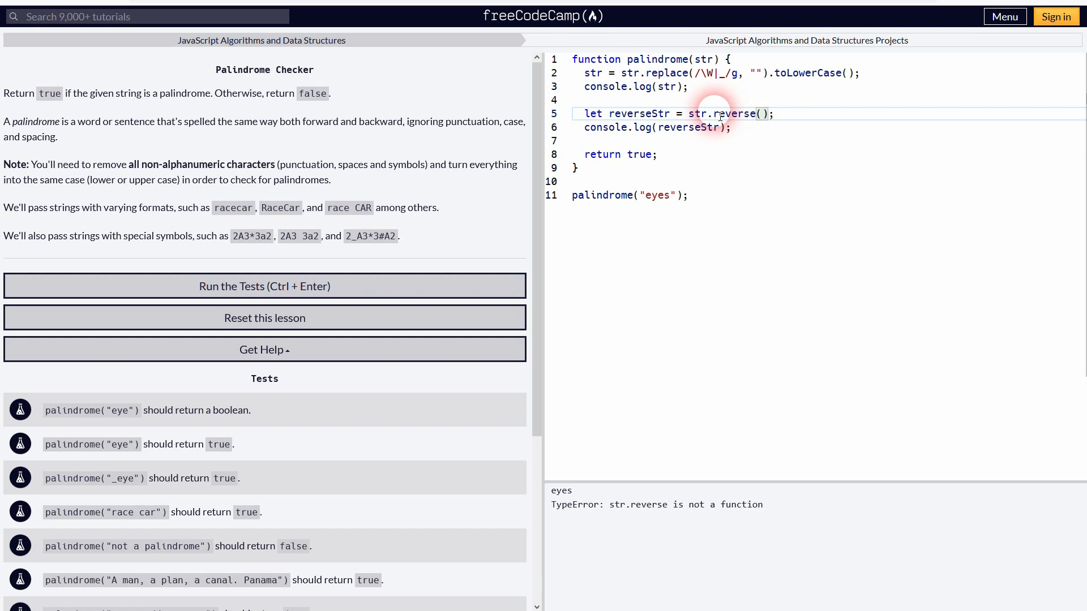
type("split().")
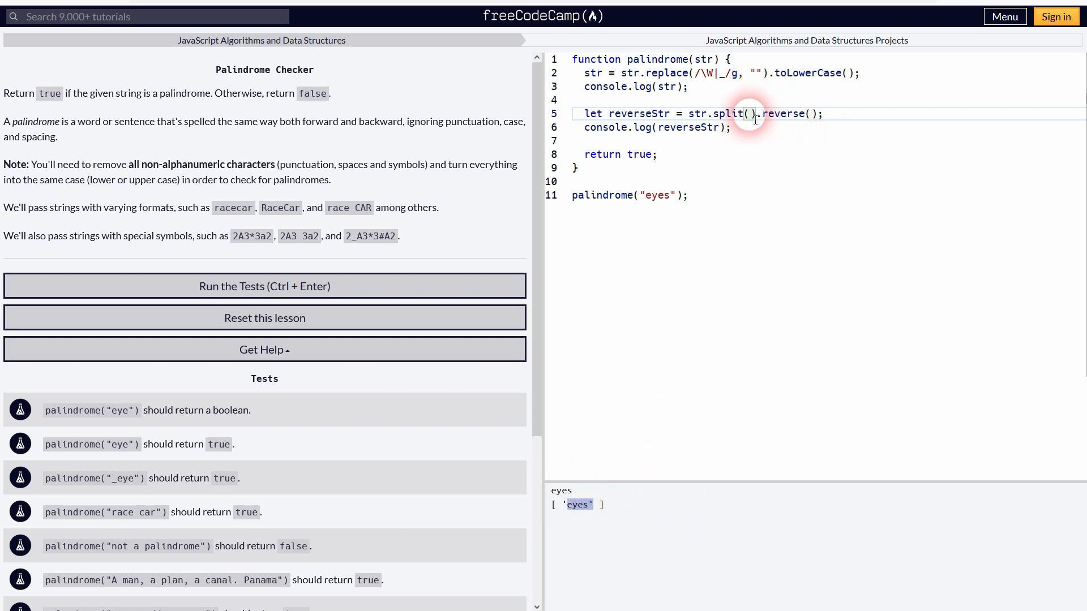
type("\"\"")
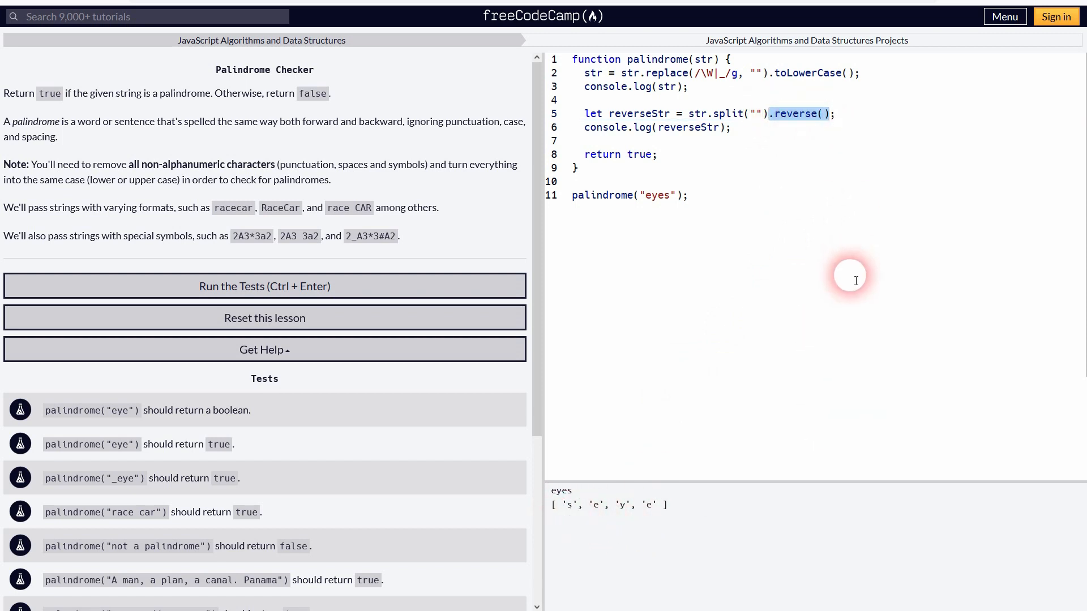
key("Backspace")
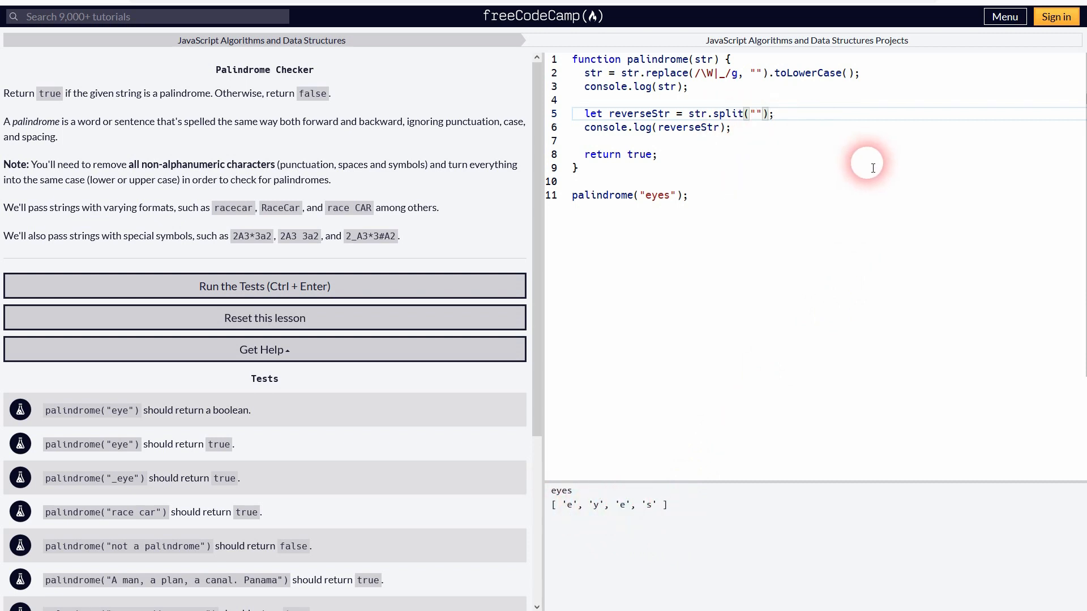
Chain .reverse().join("") so reverseStr logs 'seye', and begin an if block.
type(".reverse()")
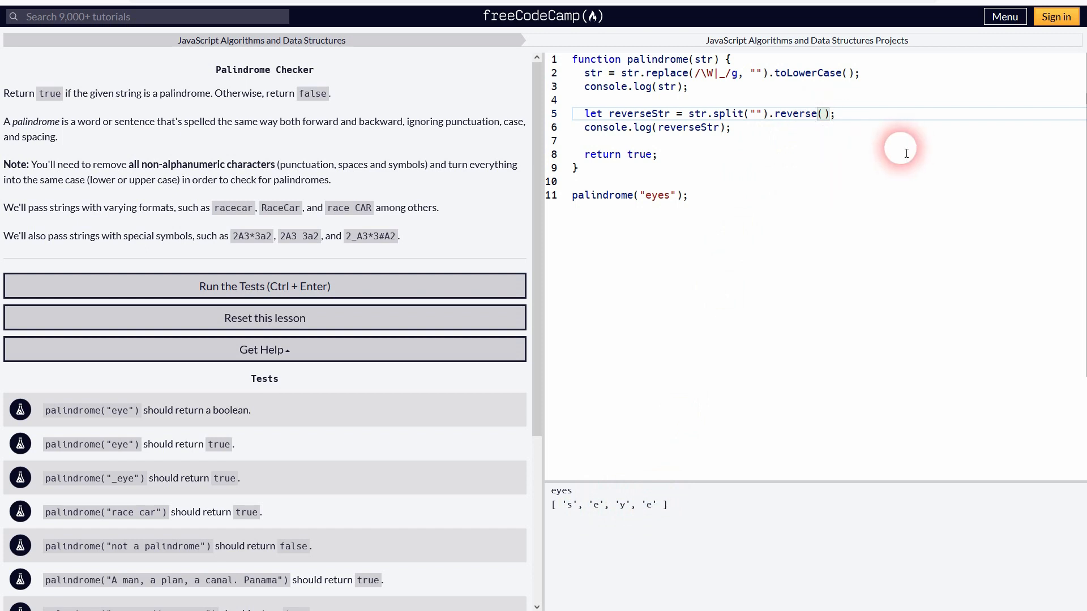
type(".join()")
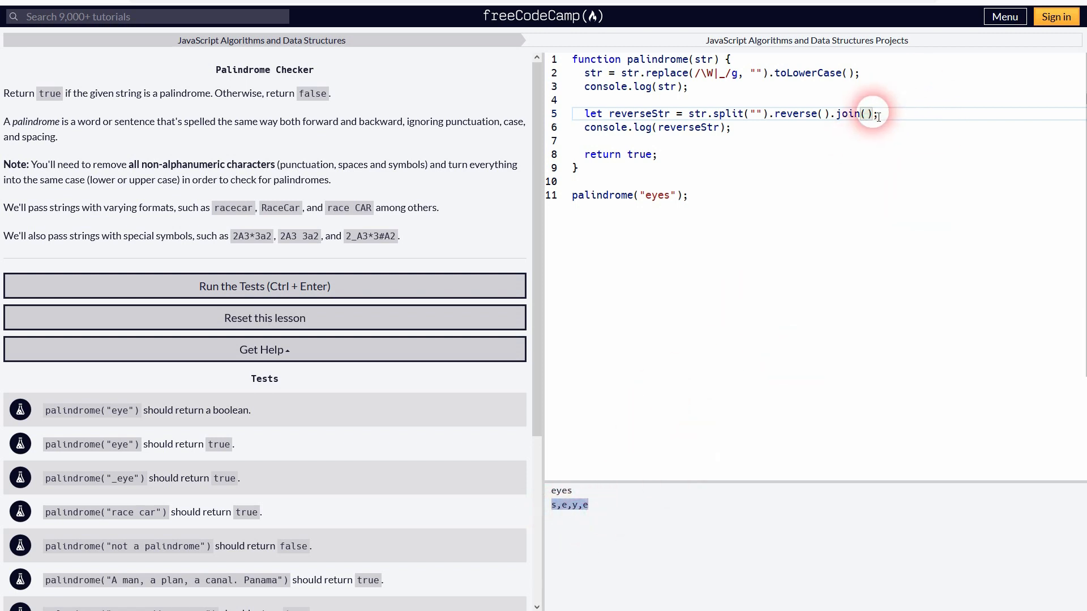
type("\"\"")
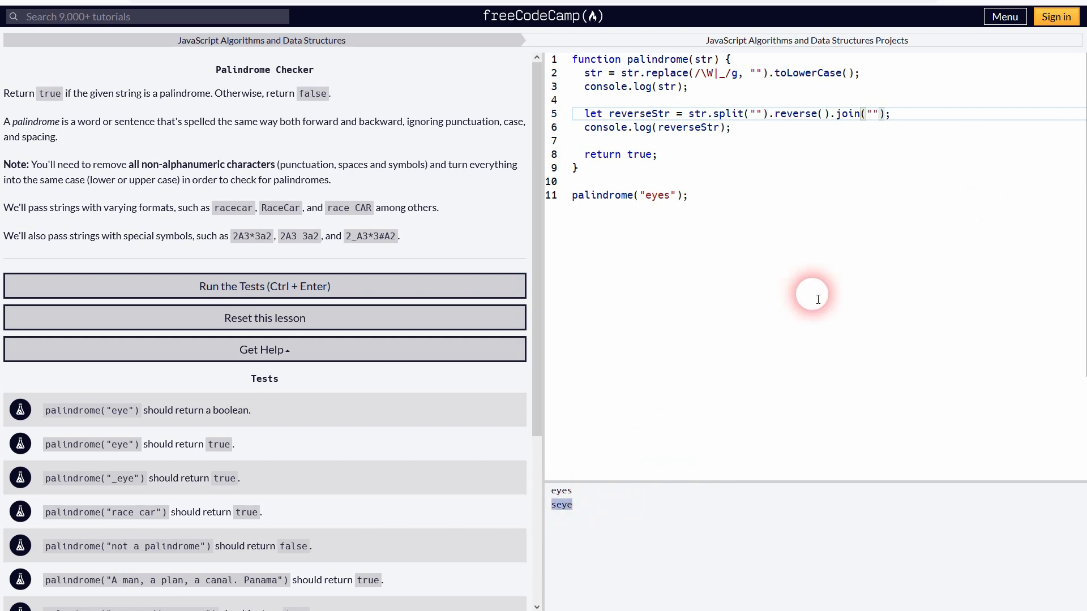
mouse_move(902, 127)
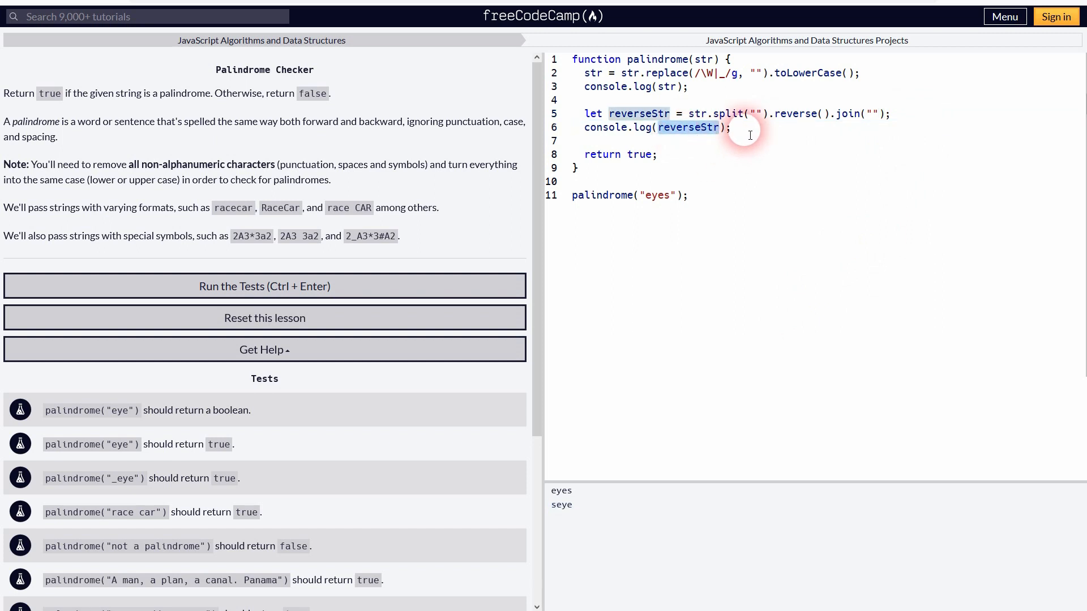
type("if(){")
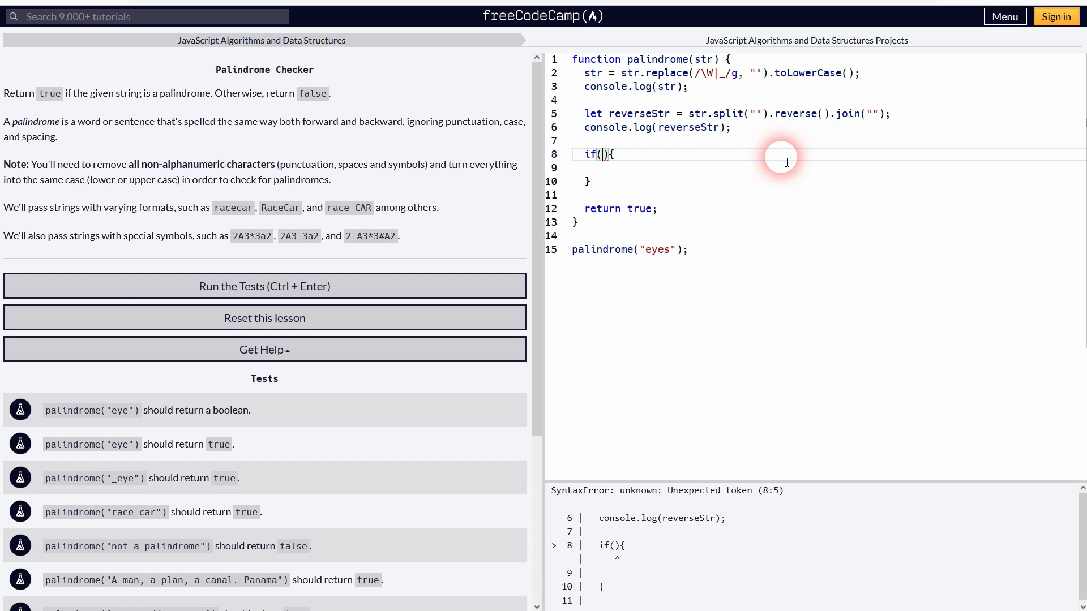
Make the if (str === reverseStr) block return true.
type("str === reverseSt")
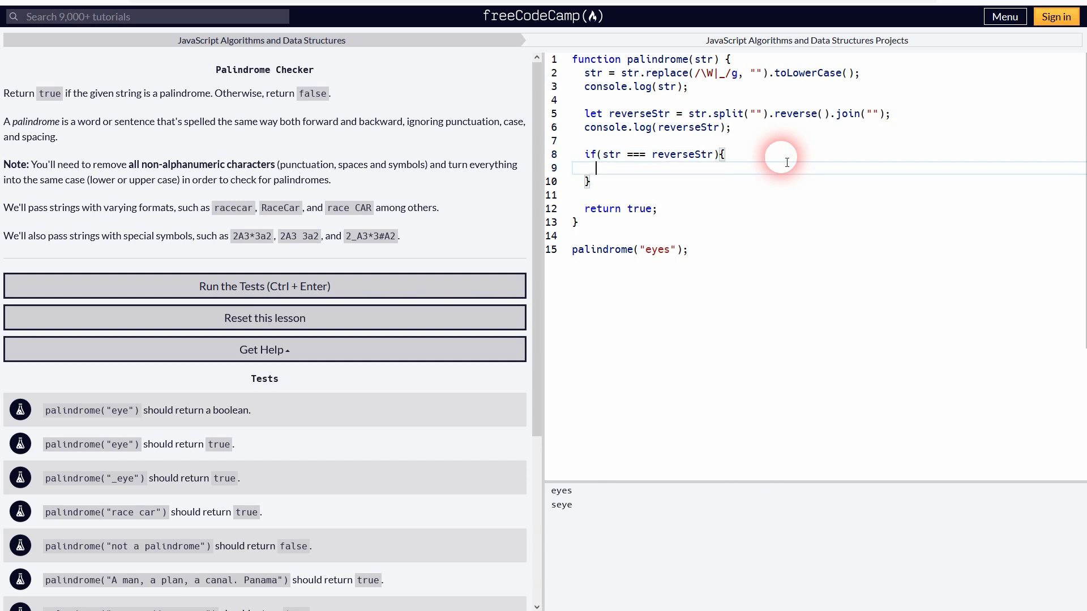
type("return true")
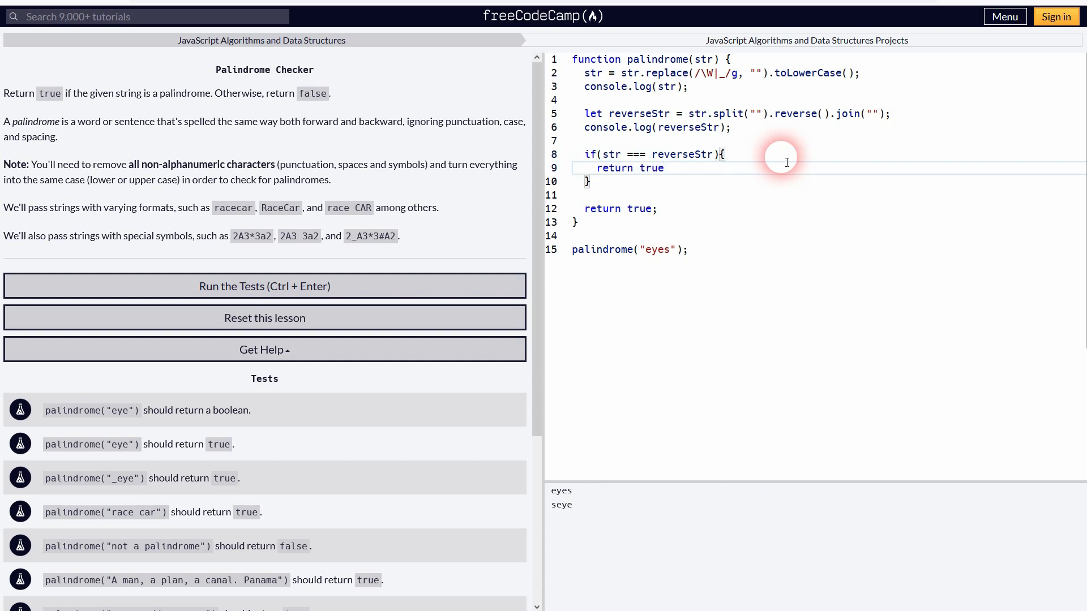
left_click(587, 181)
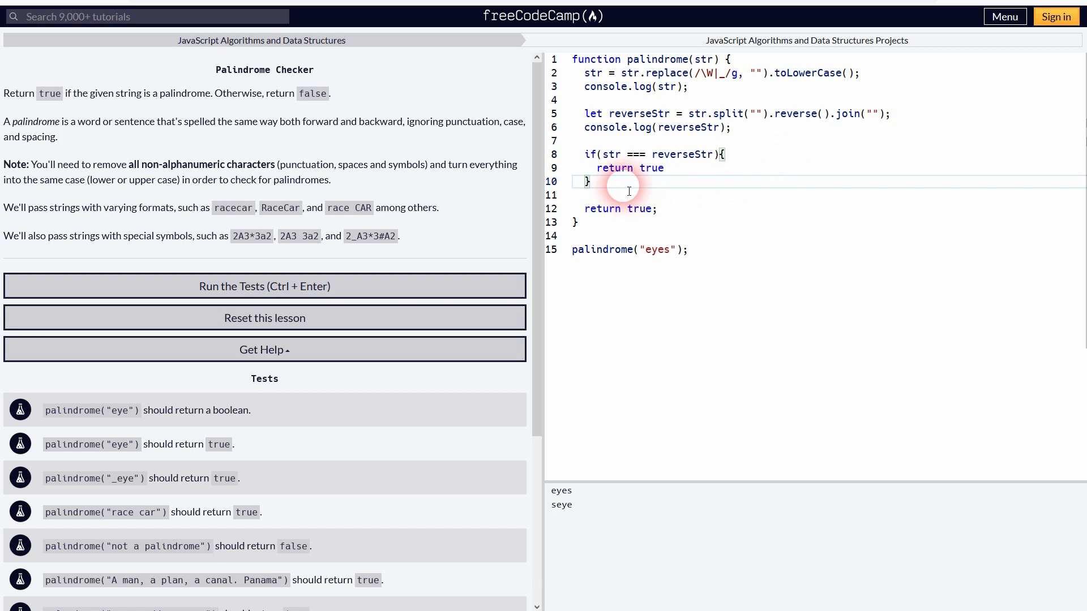
double_click(639, 209)
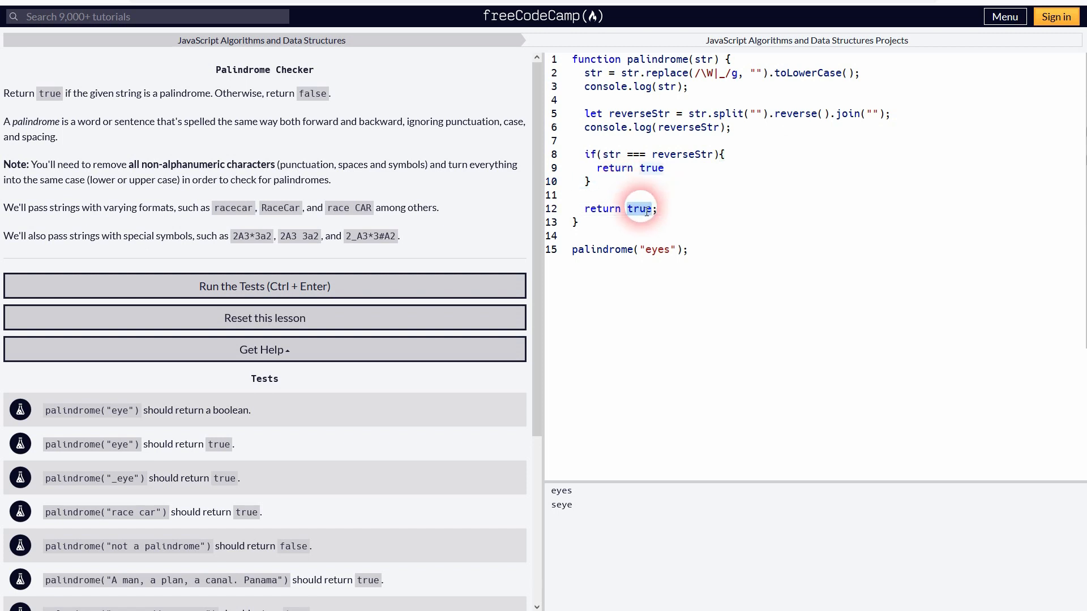
type("false")
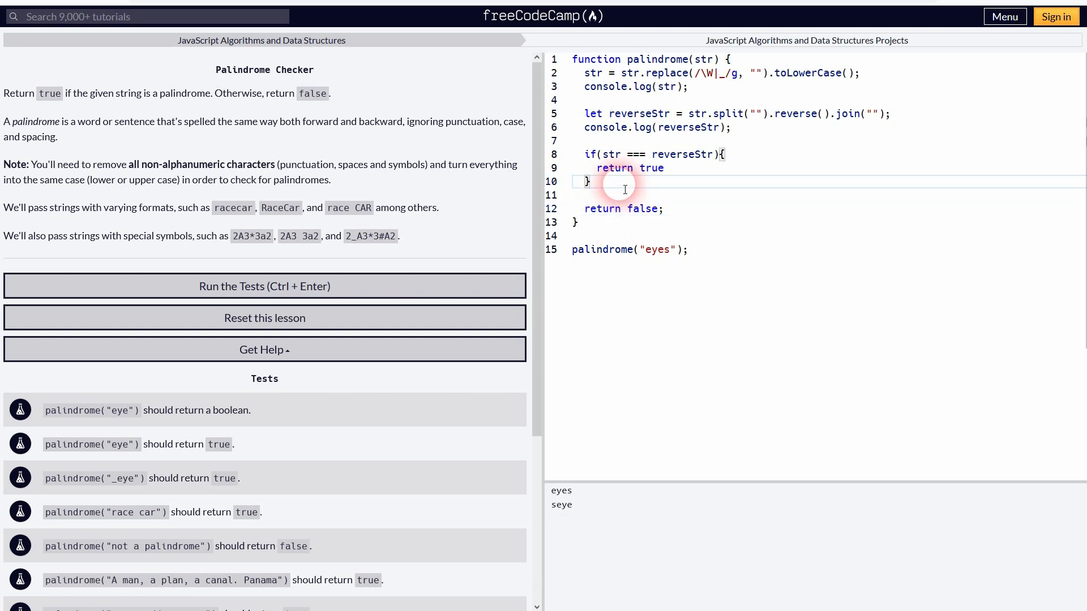
Add an else branch returning false and remove the old trailing return.
type("else")
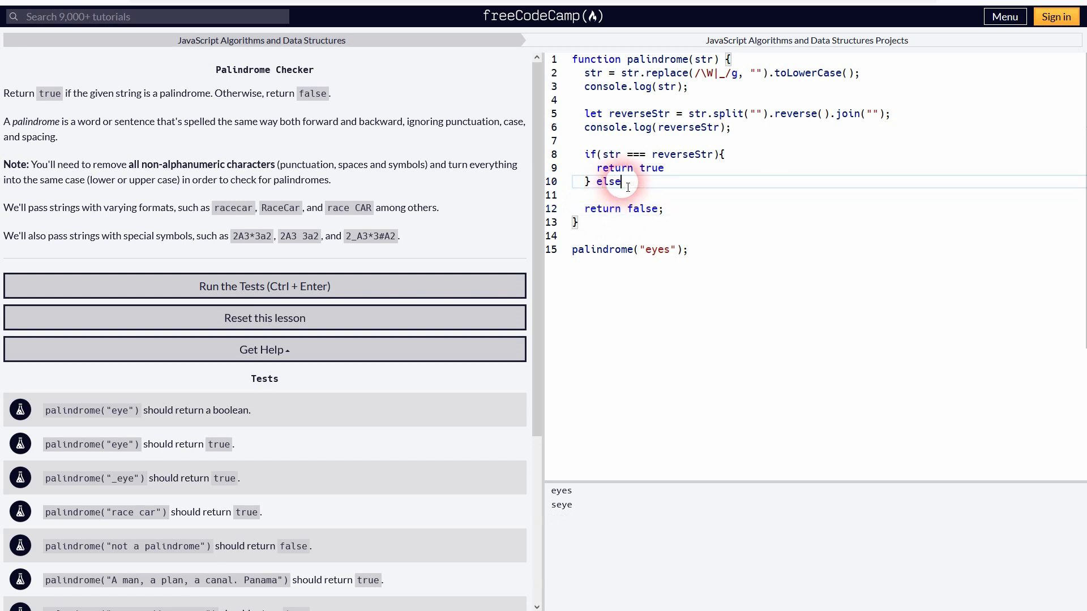
type("{")
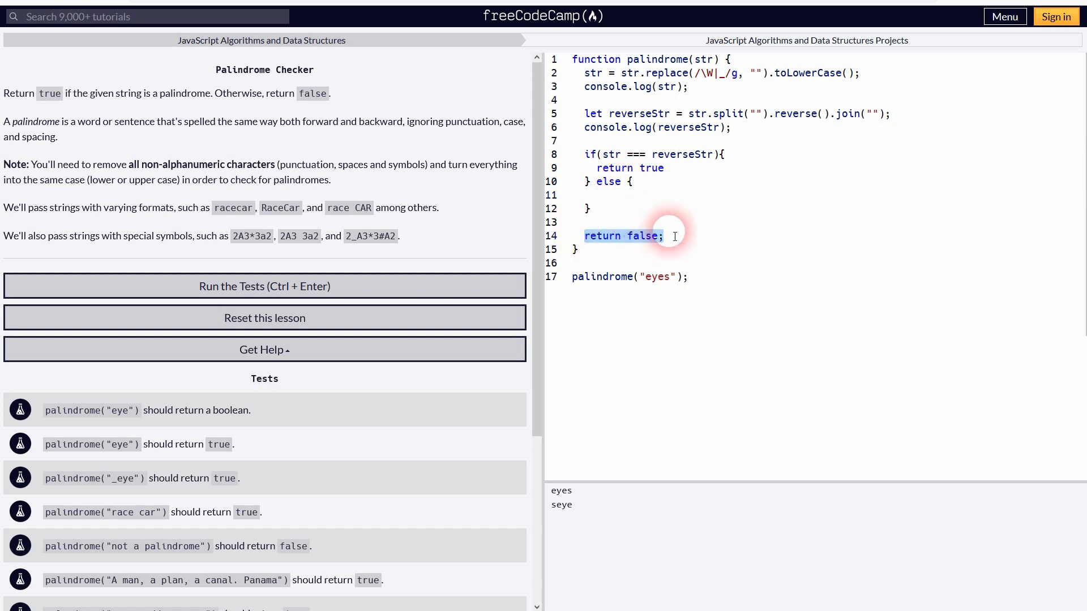
key("Delete")
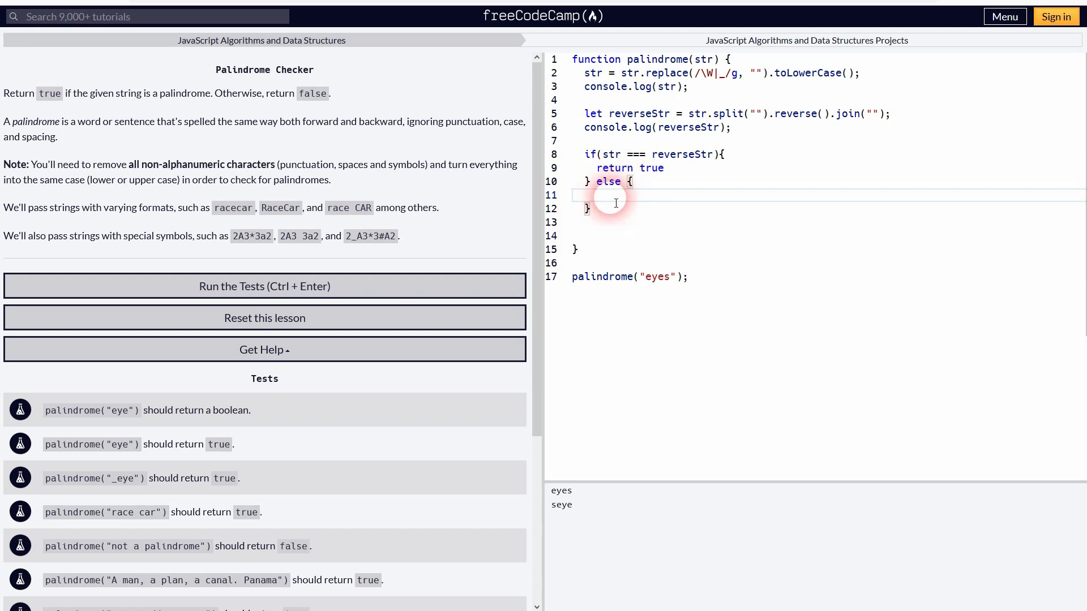
type("return false;")
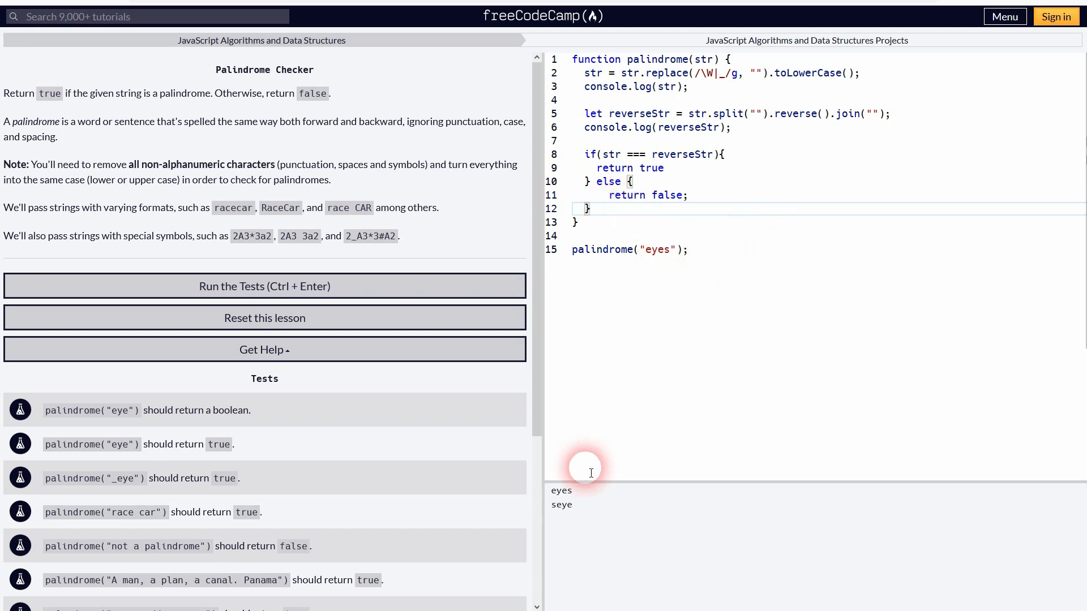
Log palindrome("eye") to print true, then run the tests so all pass.
double_click(561, 504)
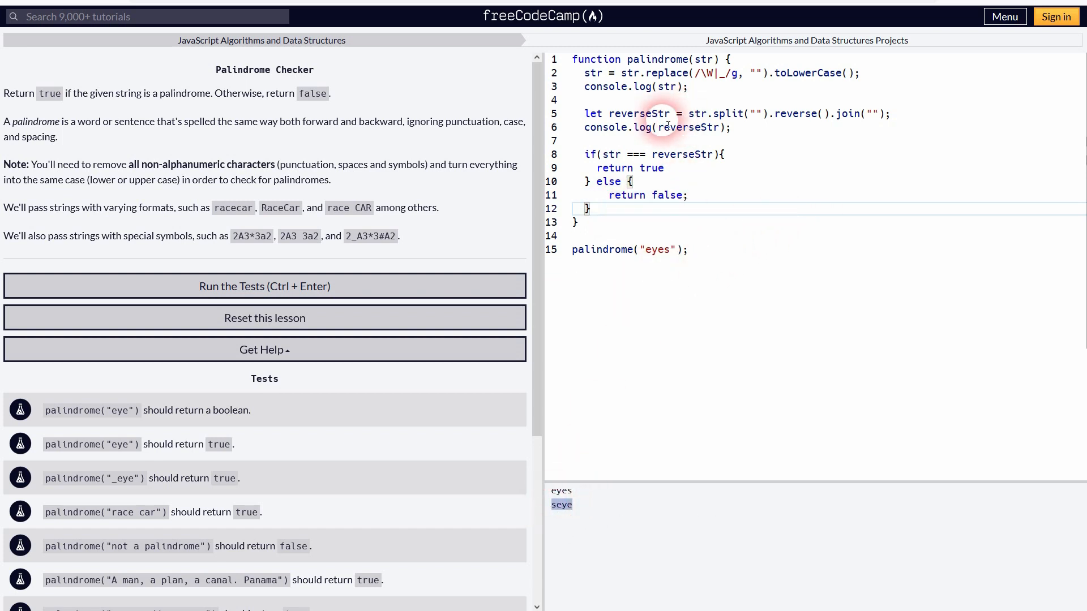
triple_click(657, 127)
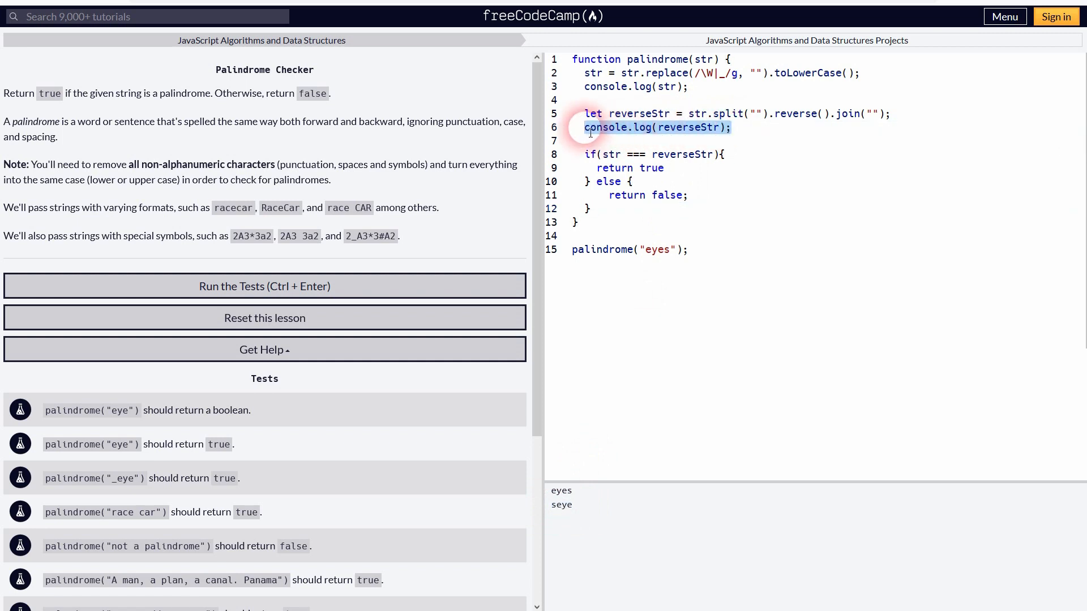
left_click(690, 249)
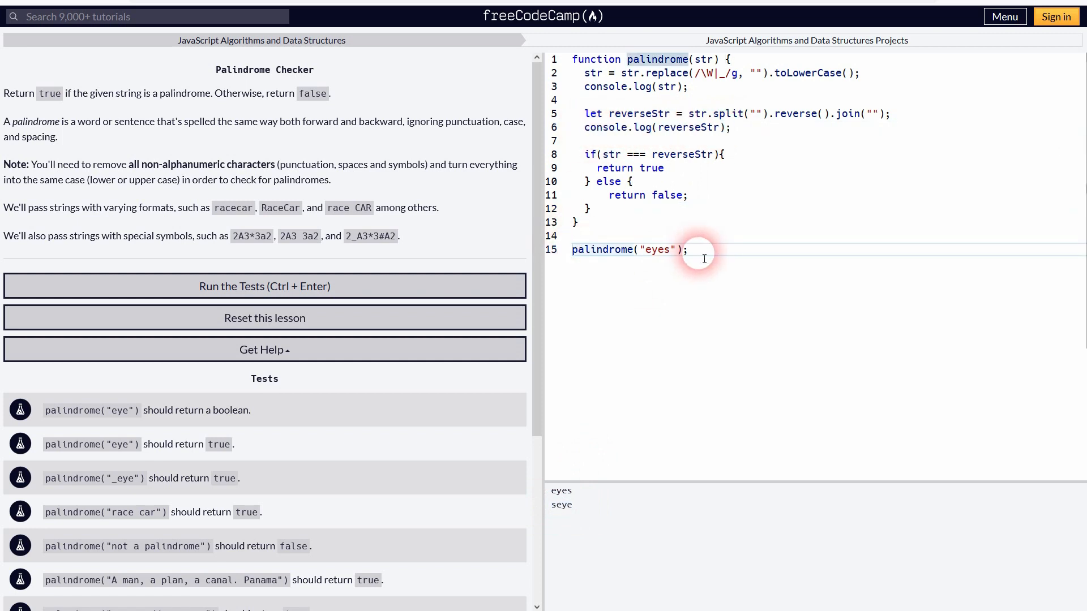
type("console.log(")
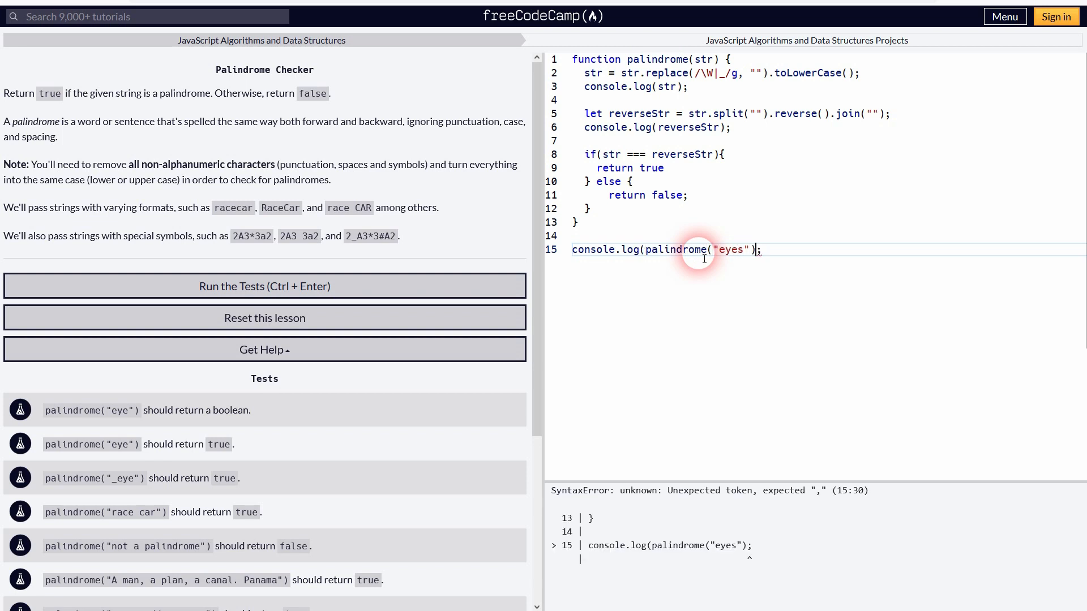
type(")=")
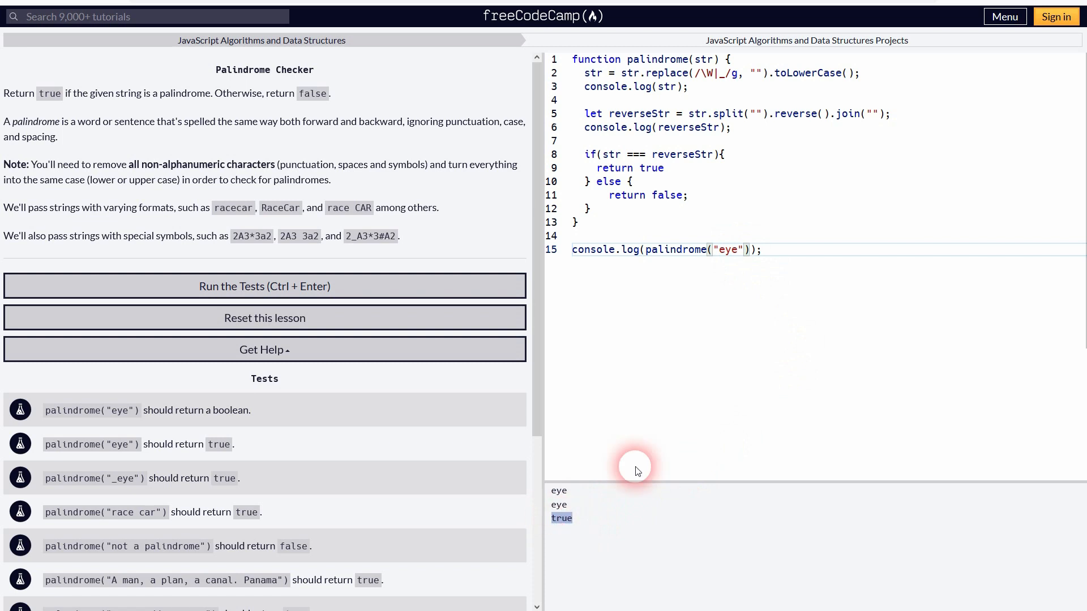
mouse_move(782, 210)
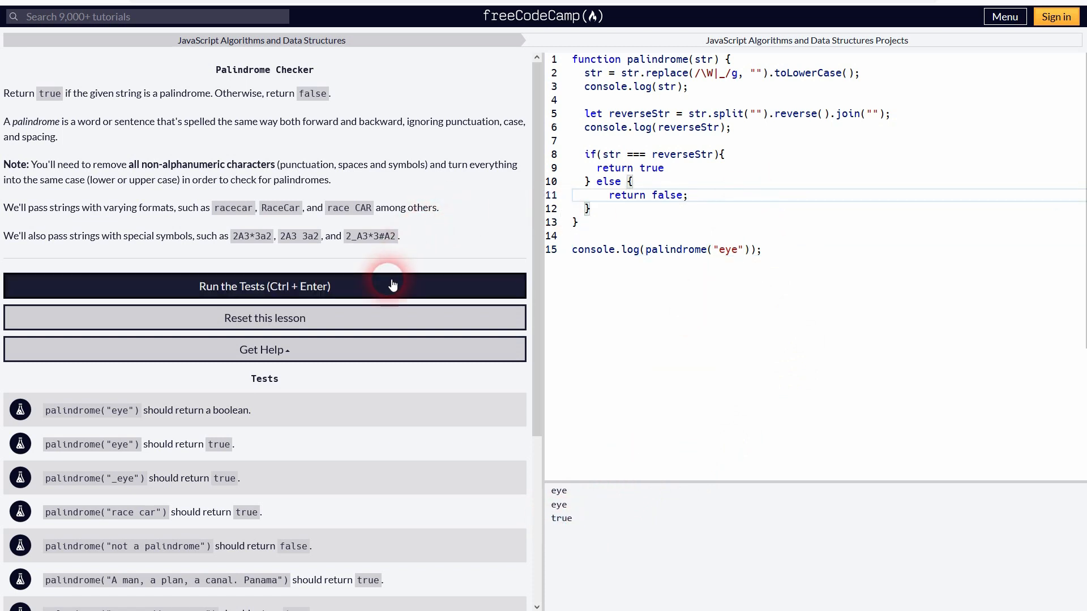
left_click(265, 285)
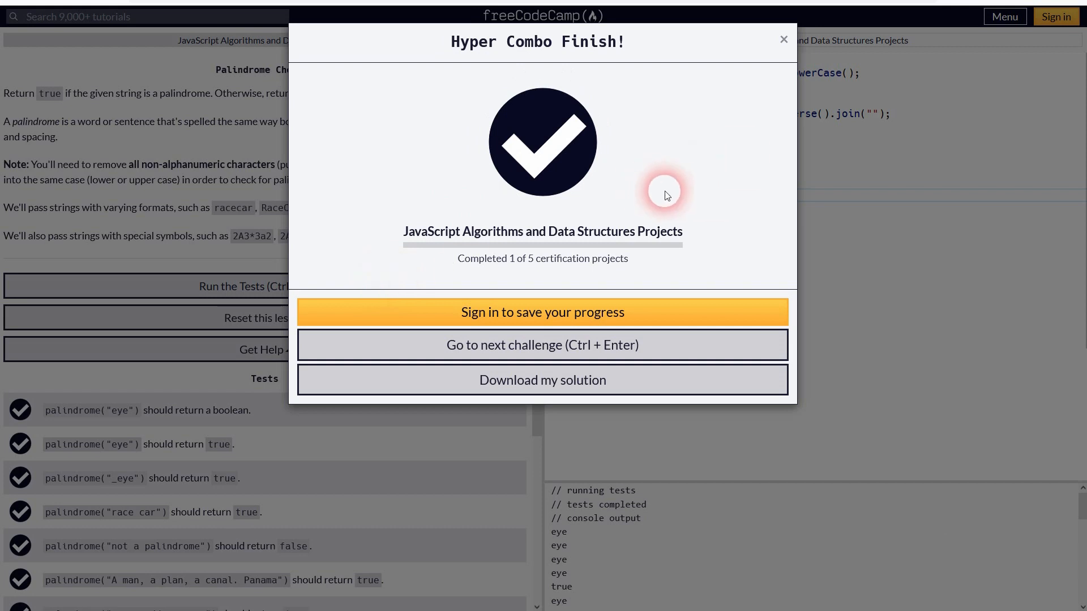